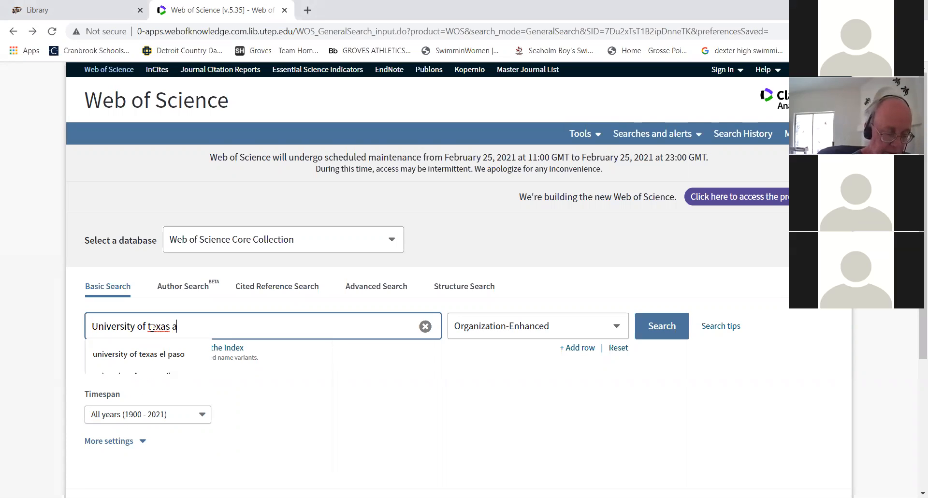
Search Organization-Enhanced for 'University of texas at el paso', which returns no records.
{"action": "type", "text": "t"}
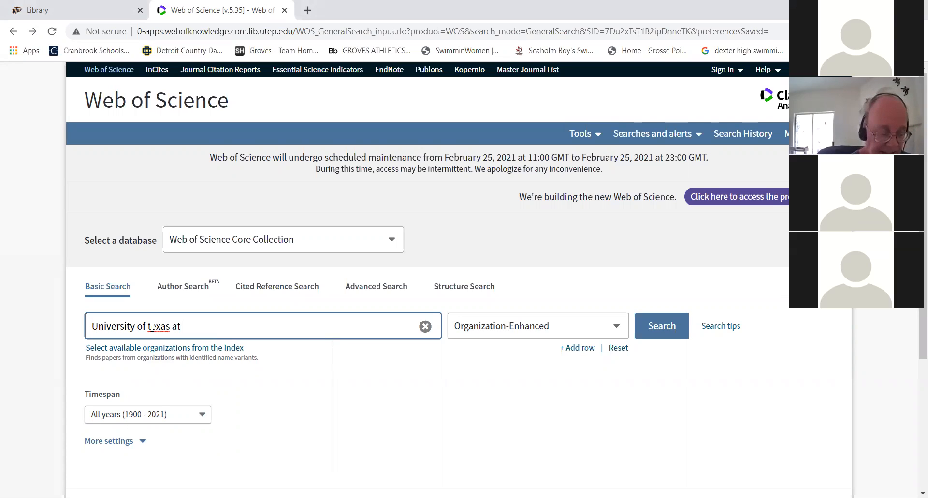
{"action": "type", "text": "el p"}
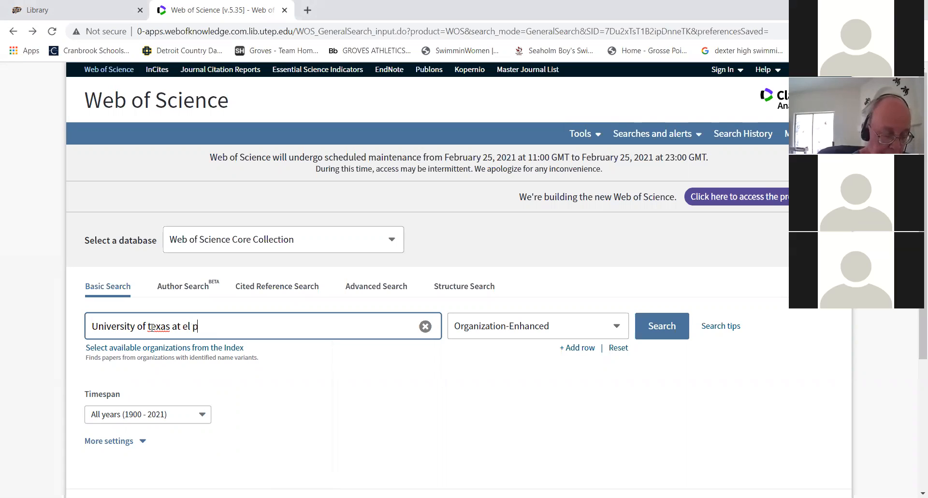
{"action": "type", "text": "aso"}
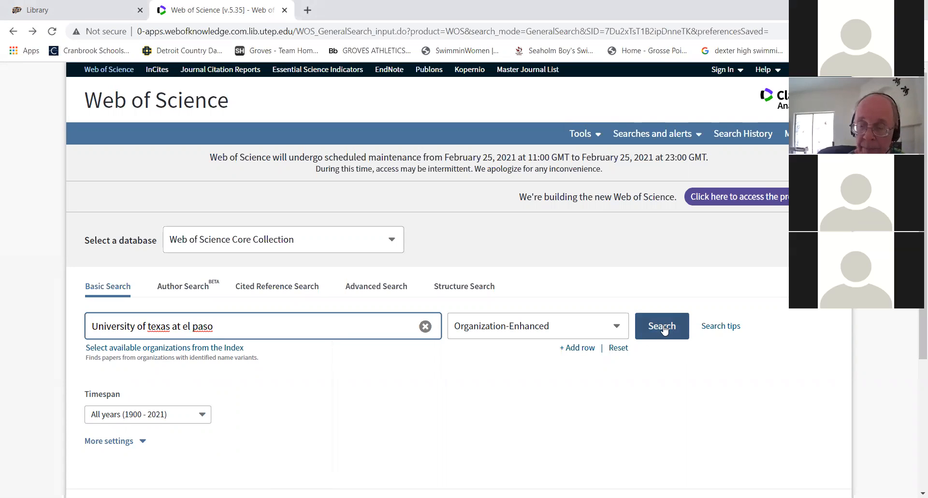
{"action": "left_click", "coordinate": [661, 325]}
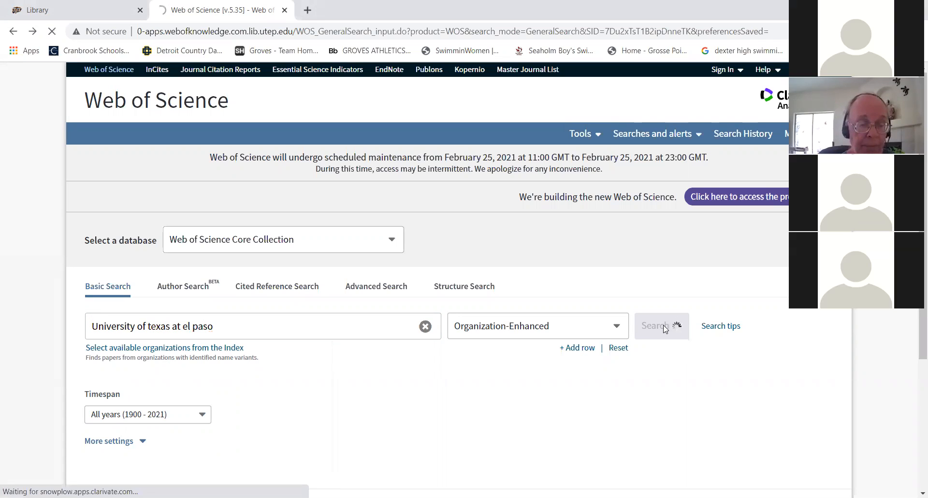
{"action": "left_click", "coordinate": [656, 326]}
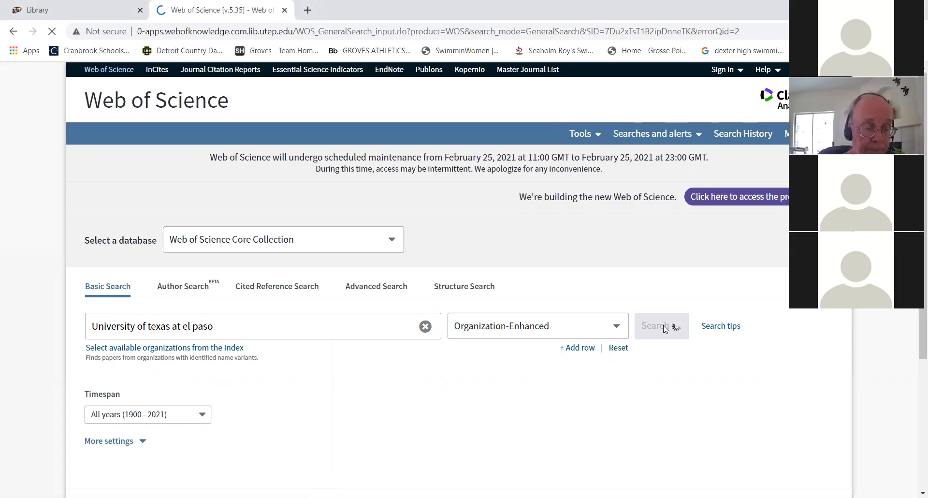
{"action": "left_click", "coordinate": [661, 326]}
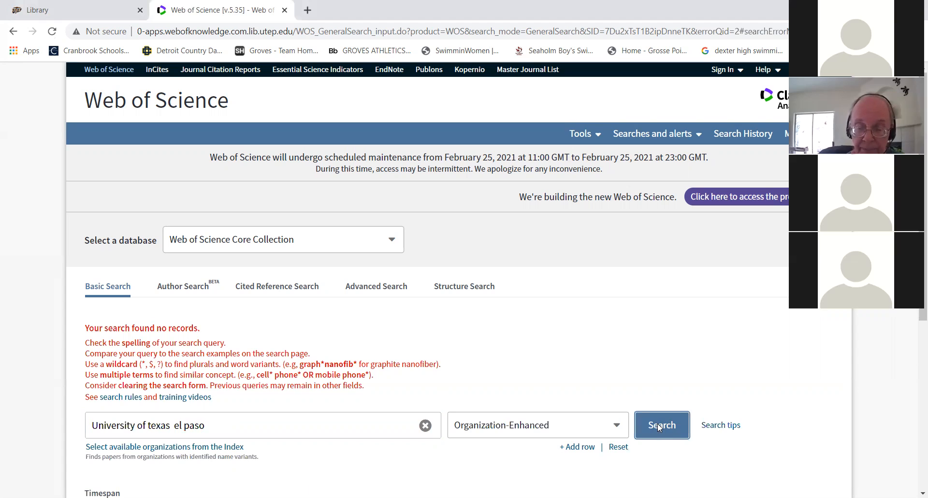
Rerun the search as University of Texas El Paso, returning 17,606 records.
{"action": "left_click", "coordinate": [661, 426]}
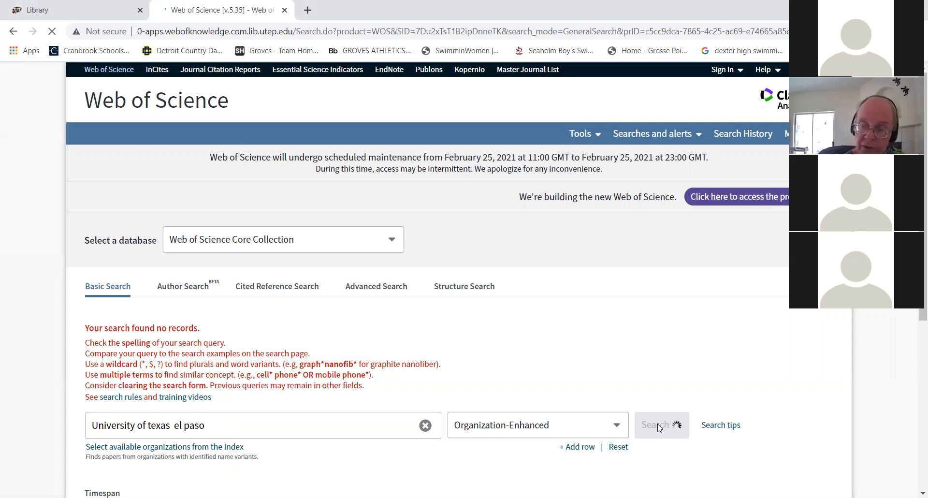
{"action": "left_click", "coordinate": [658, 424]}
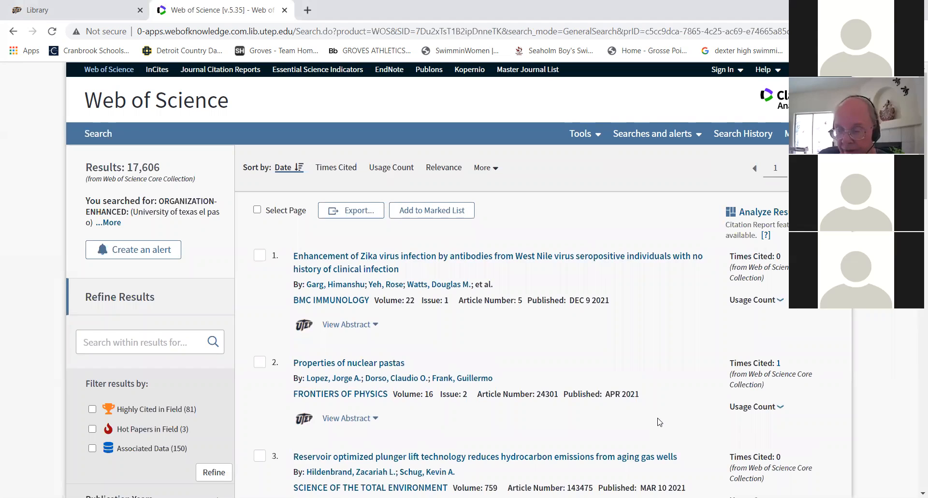
{"action": "mouse_move", "coordinate": [915, 408]}
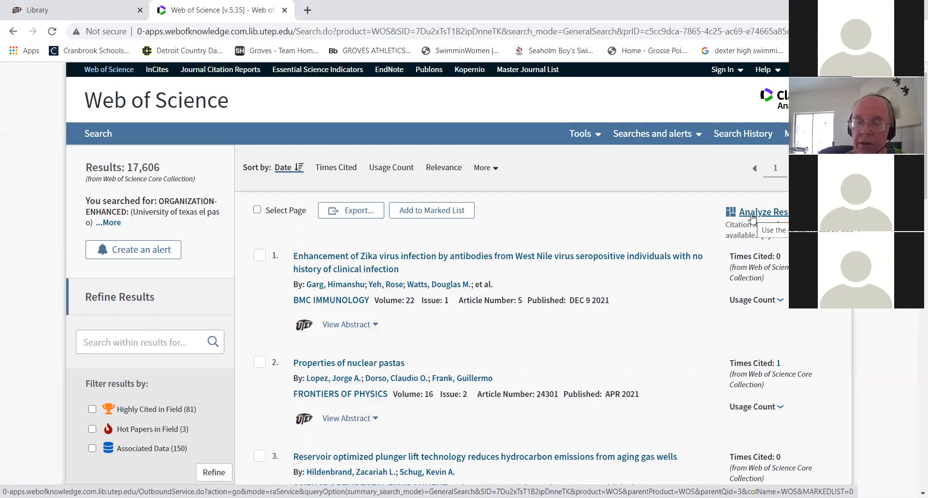
Analyze the 17,606 results by Web of Science category, showing up to 250 rows.
{"action": "left_click", "coordinate": [762, 212]}
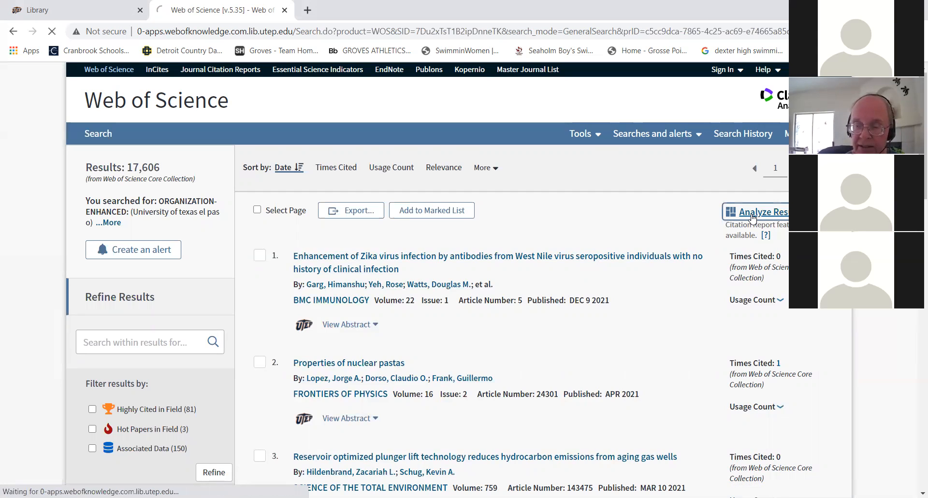
{"action": "left_click", "coordinate": [763, 211]}
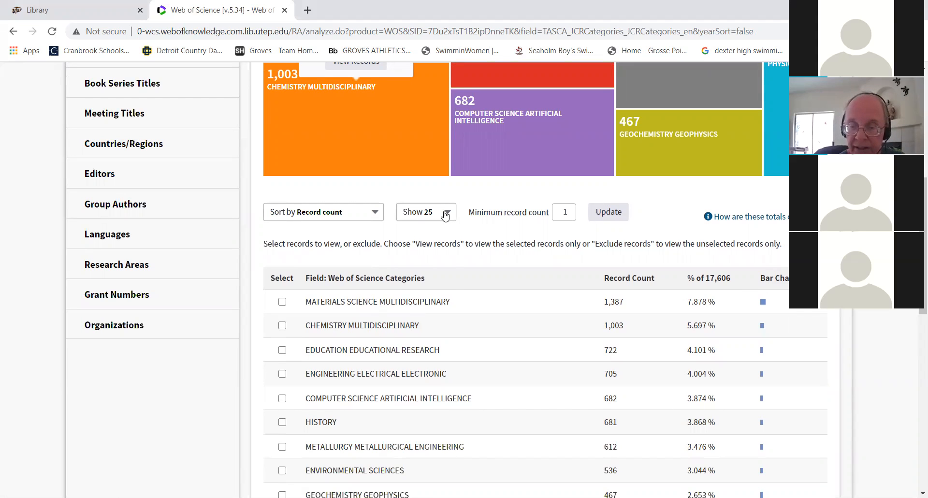
{"action": "left_click", "coordinate": [426, 211]}
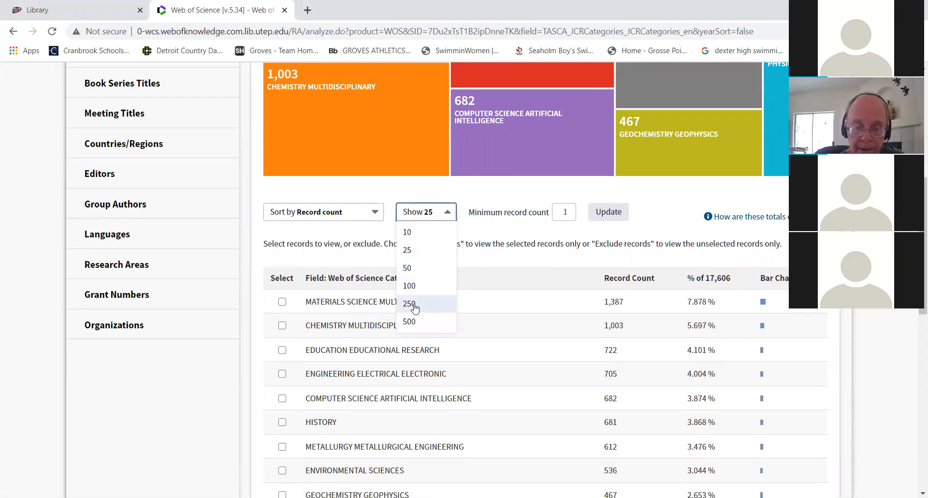
{"action": "left_click", "coordinate": [409, 303]}
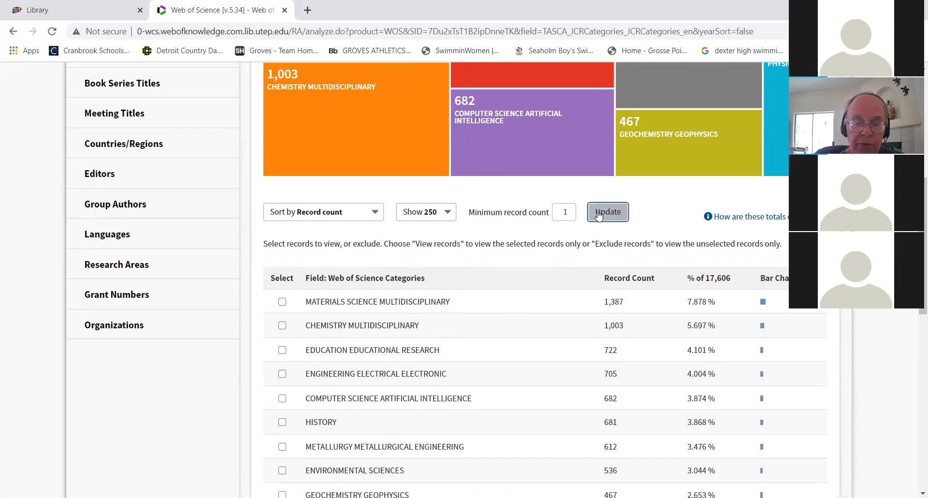
{"action": "left_click", "coordinate": [607, 212]}
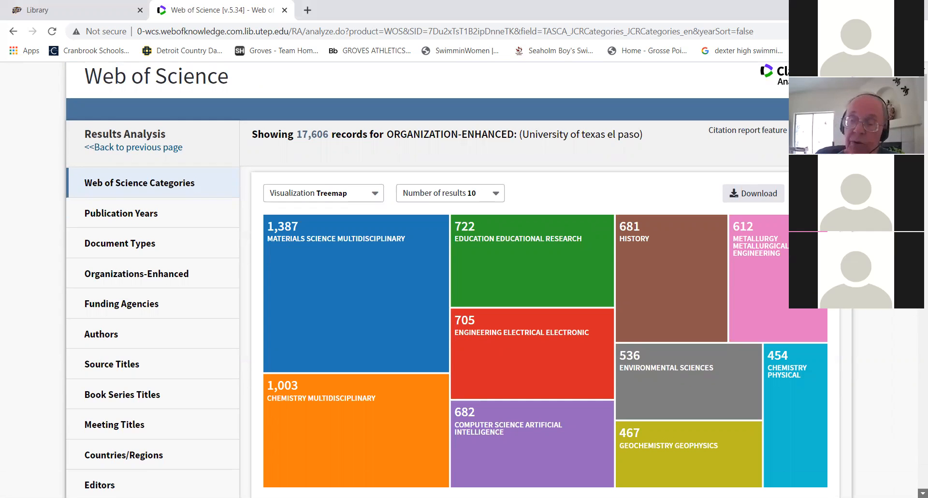
Tick the Chemistry Multidisciplinary (1,003) and Chemistry Physical (454) categories in the table.
{"action": "scroll", "scroll_direction": "down", "scroll_amount": 3}
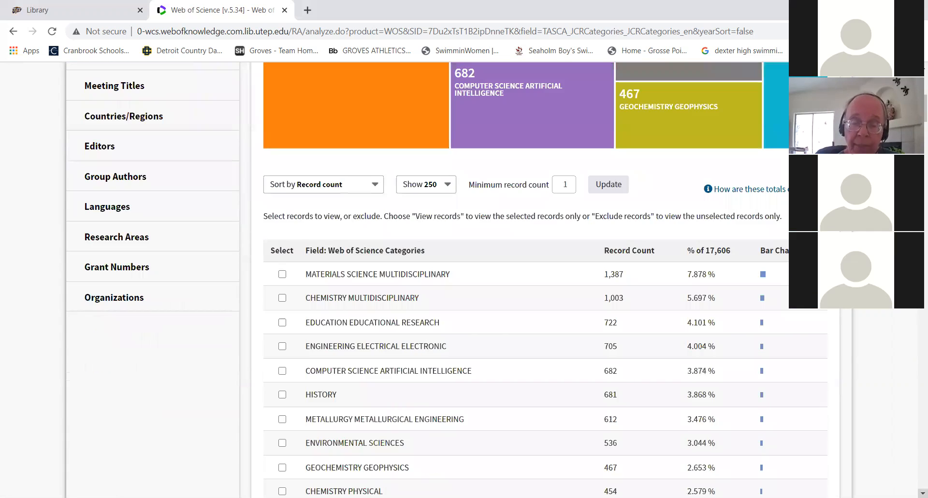
{"action": "scroll", "scroll_direction": "down", "scroll_amount": 3}
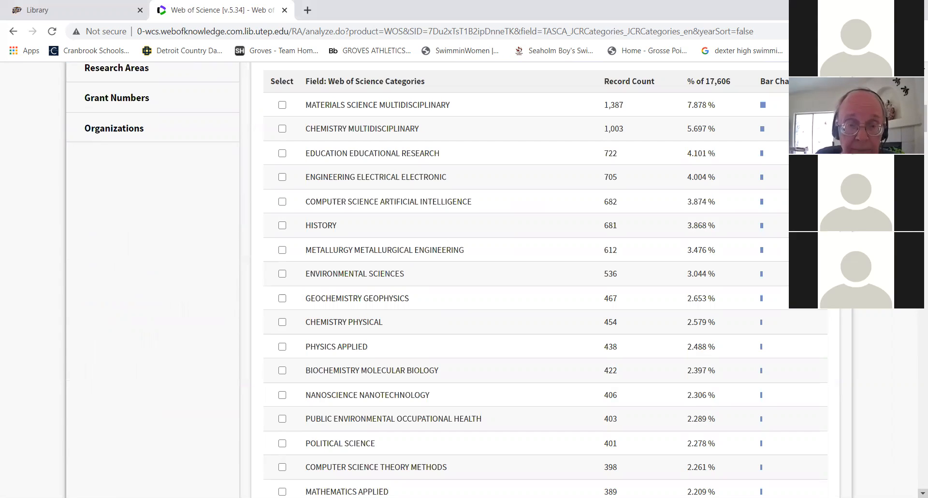
{"action": "mouse_move", "coordinate": [319, 199]}
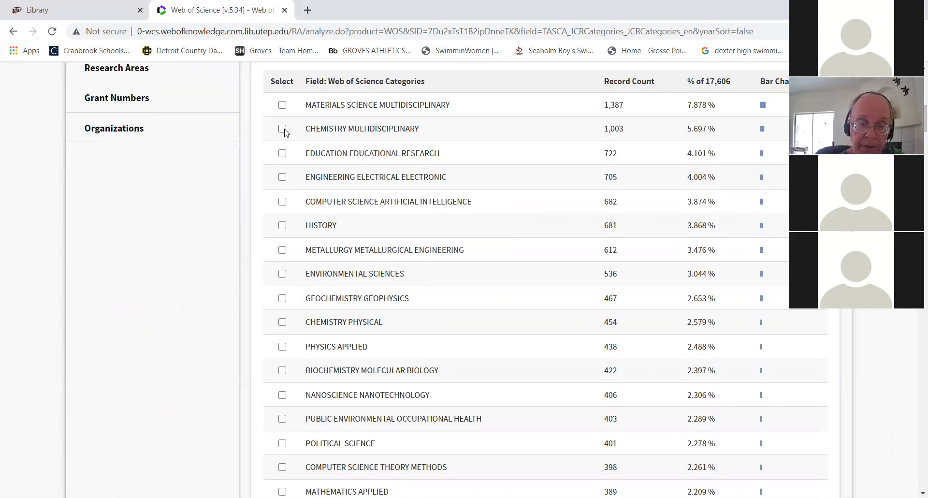
{"action": "left_click", "coordinate": [282, 128]}
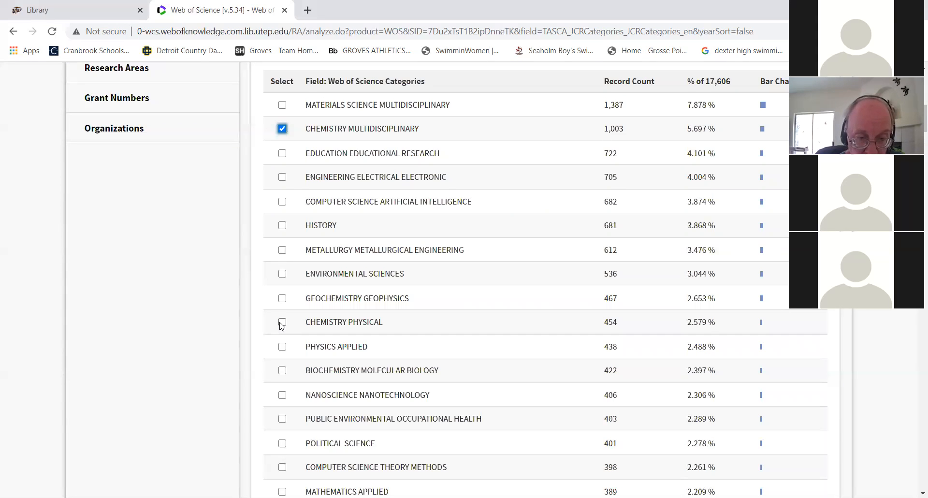
{"action": "left_click", "coordinate": [282, 322]}
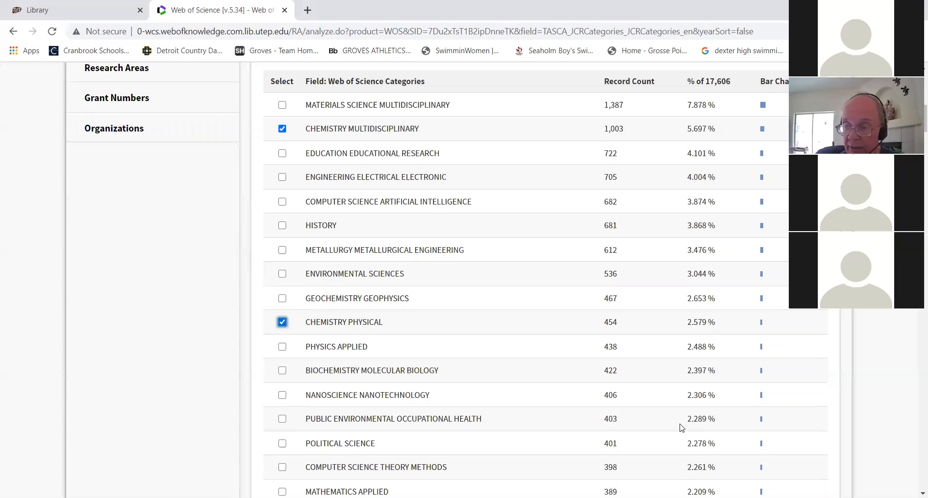
{"action": "scroll", "scroll_direction": "down", "scroll_amount": 3}
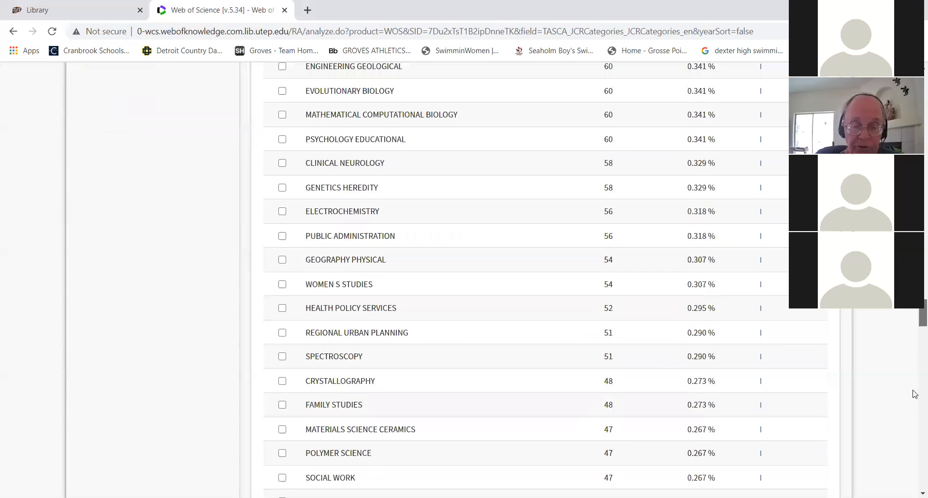
{"action": "scroll", "scroll_direction": "down", "scroll_amount": 3}
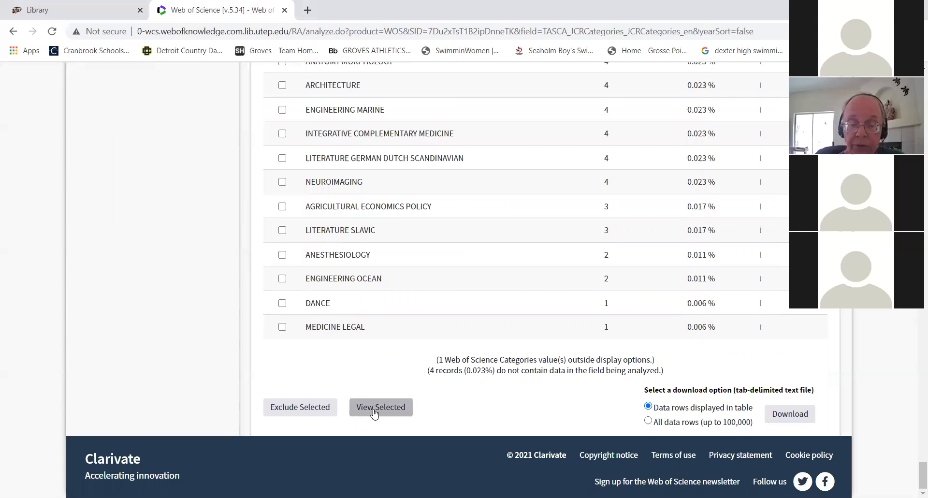
View the 1,423 records in the two chemistry categories and create their citation report.
{"action": "left_click", "coordinate": [380, 407]}
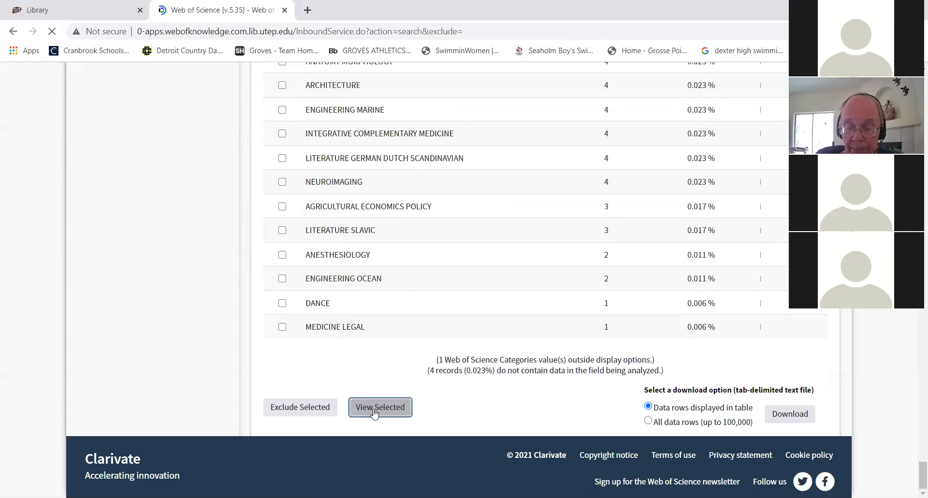
{"action": "left_click", "coordinate": [378, 407]}
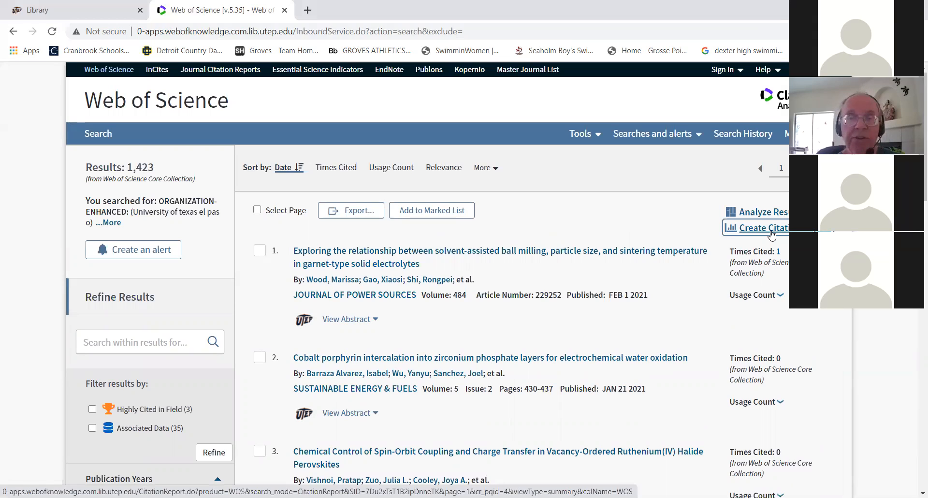
{"action": "left_click", "coordinate": [762, 227]}
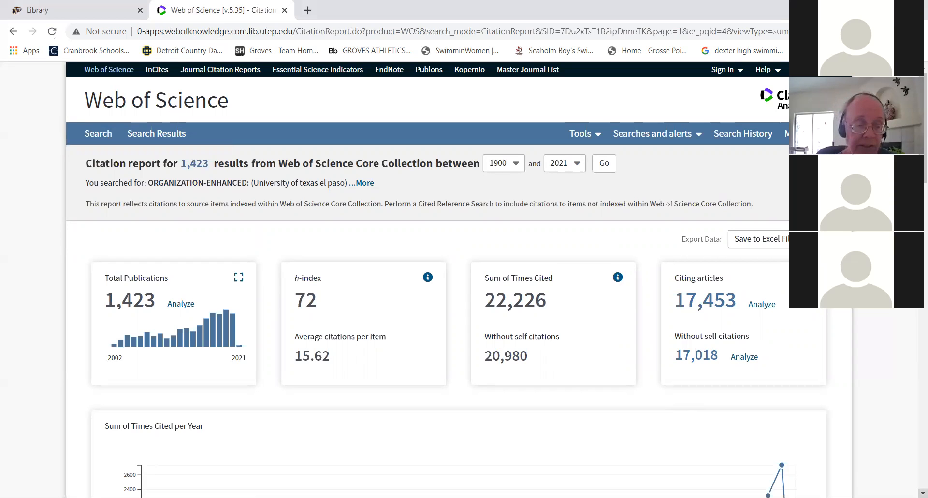
{"action": "scroll", "scroll_direction": "down", "scroll_amount": 3}
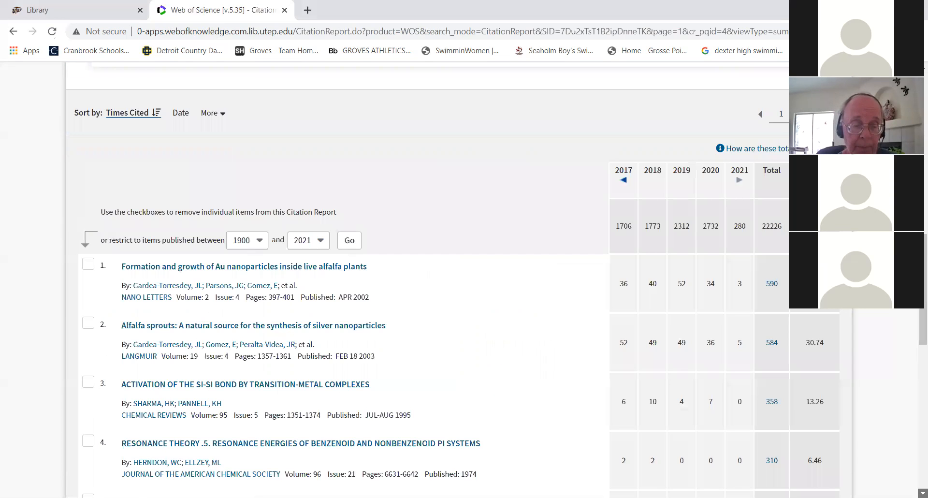
{"action": "scroll", "scroll_direction": "down", "scroll_amount": 3}
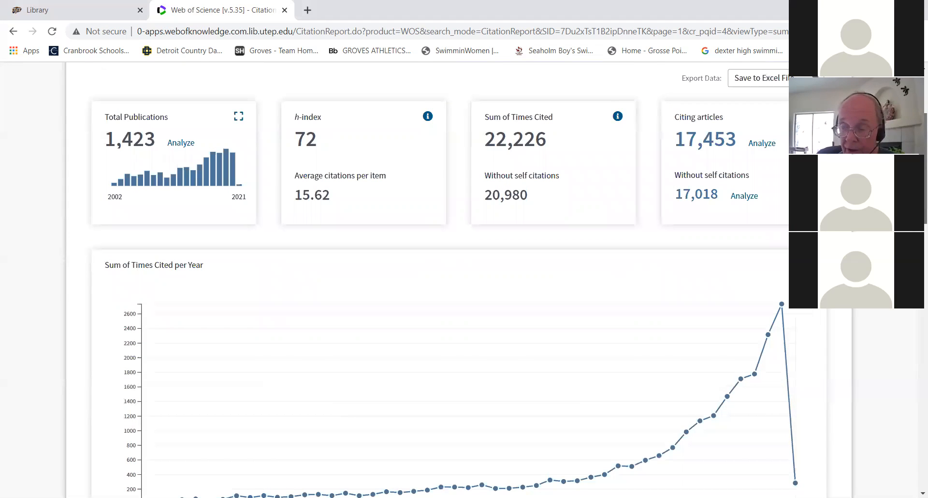
{"action": "scroll", "scroll_direction": "down", "scroll_amount": 3}
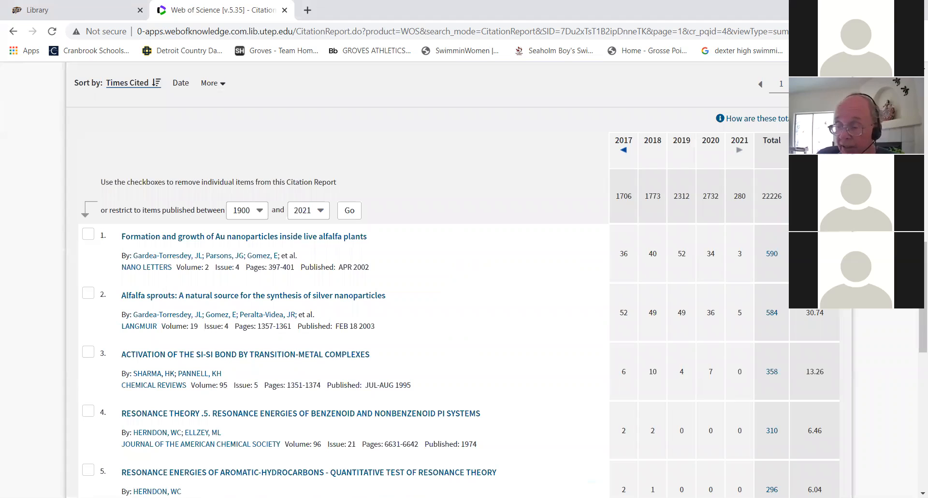
{"action": "mouse_move", "coordinate": [913, 451]}
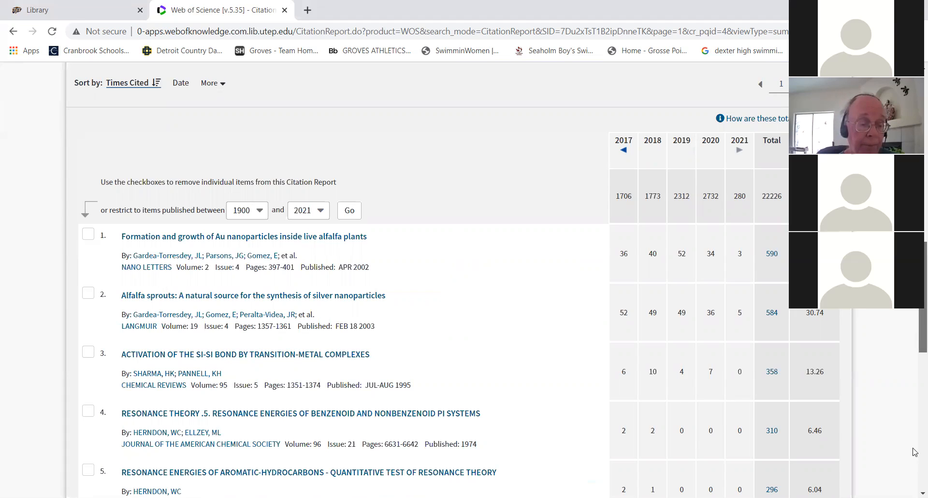
{"action": "scroll", "scroll_direction": "down", "scroll_amount": 3}
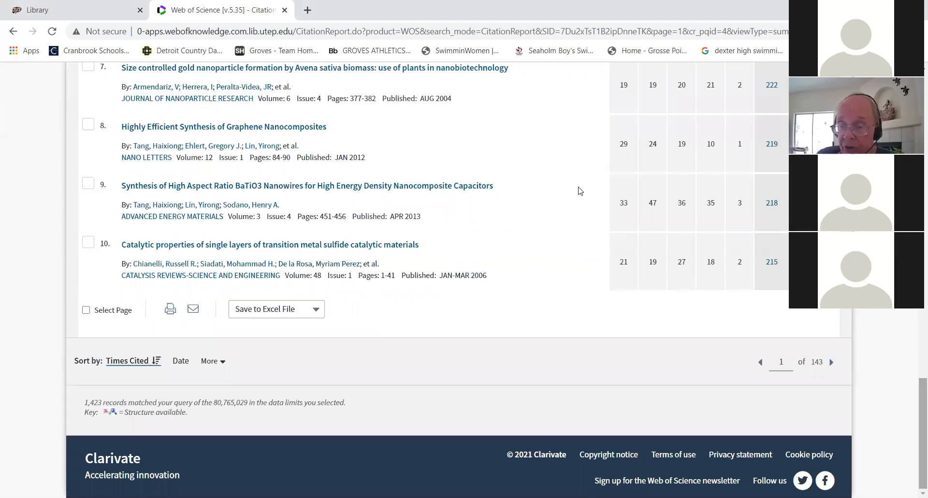
{"action": "mouse_move", "coordinate": [339, 126]}
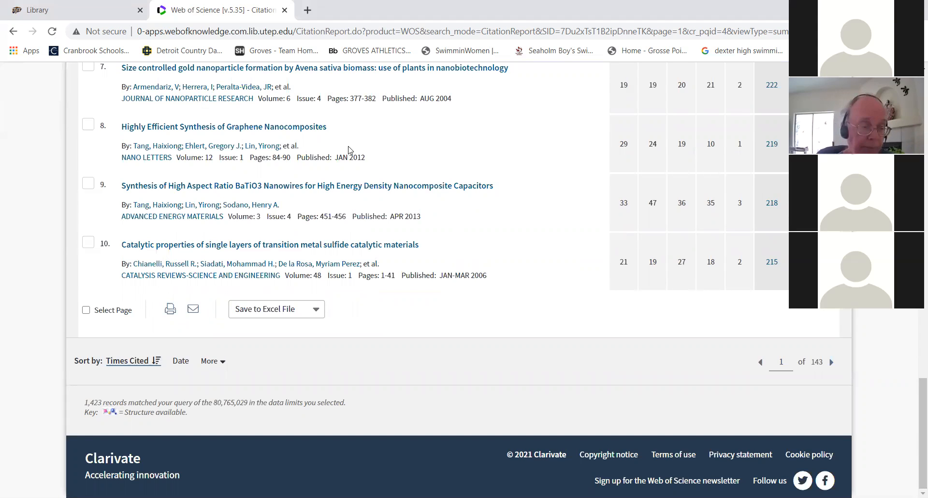
{"action": "mouse_move", "coordinate": [423, 298]}
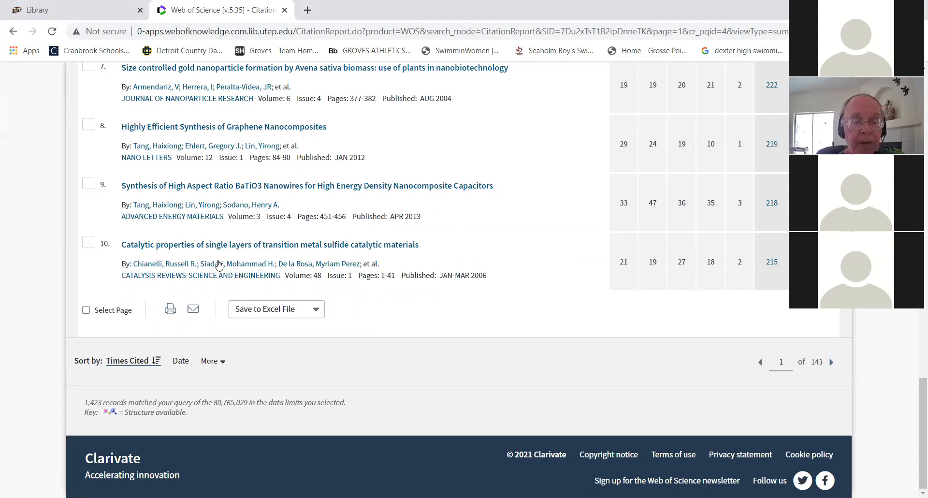
{"action": "mouse_move", "coordinate": [89, 285]}
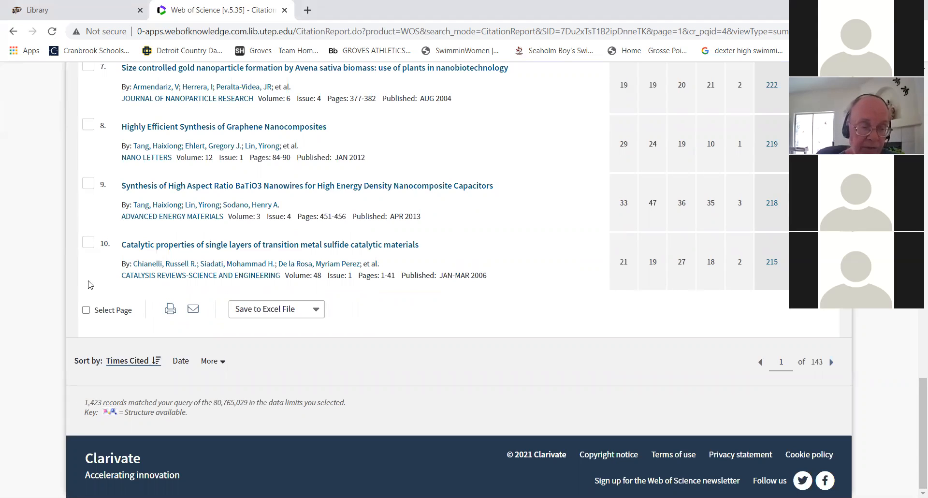
Email all records on the report page to a previously used recipient with the note 'Test'.
{"action": "left_click", "coordinate": [86, 309]}
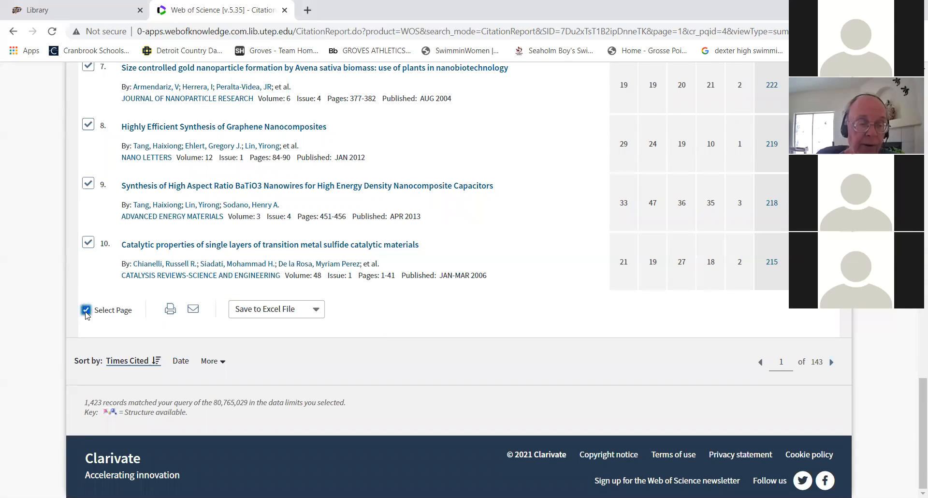
{"action": "mouse_move", "coordinate": [193, 309]}
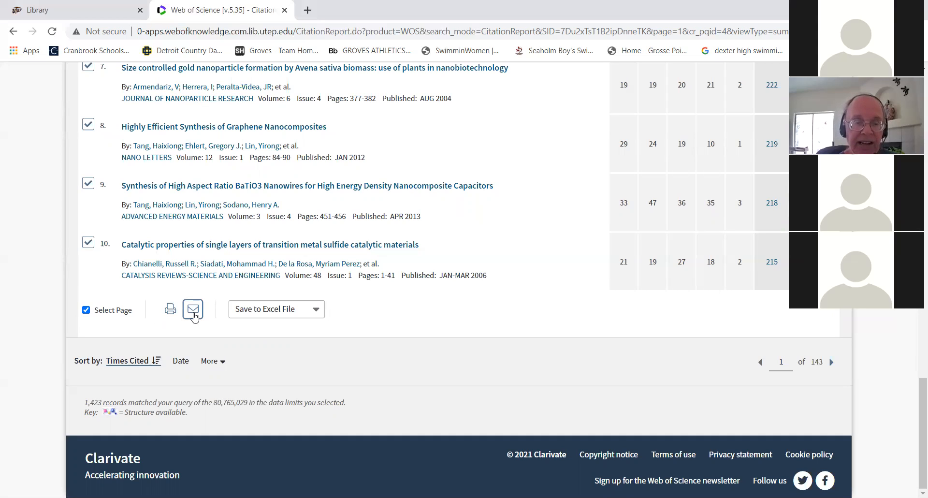
{"action": "left_click", "coordinate": [192, 308]}
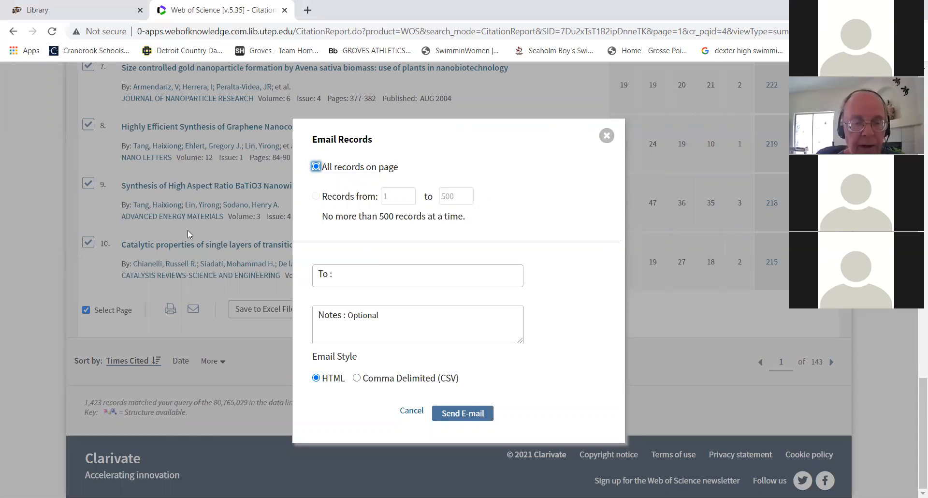
{"action": "left_click", "coordinate": [417, 274]}
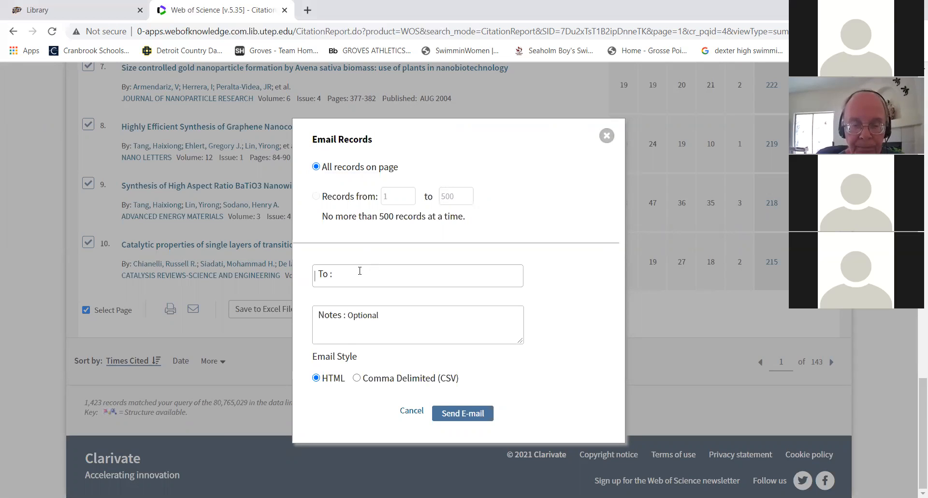
{"action": "left_click", "coordinate": [417, 274]}
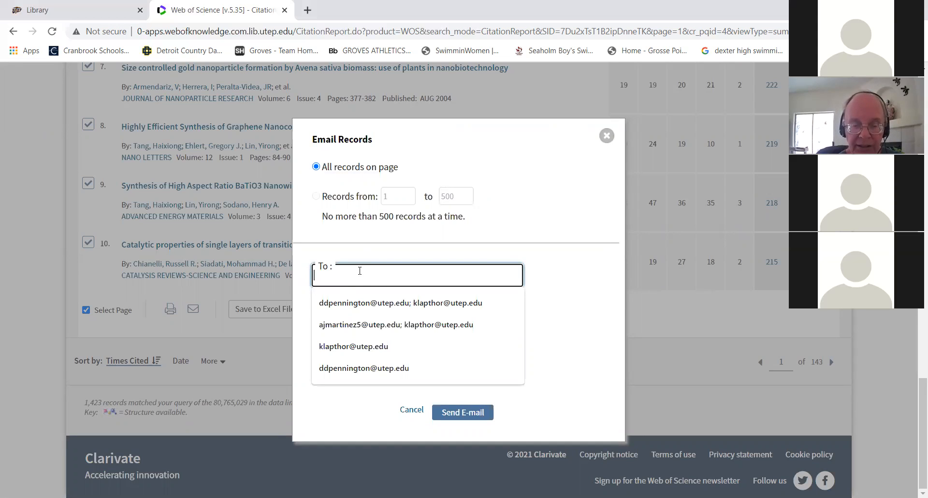
{"action": "left_click", "coordinate": [400, 302]}
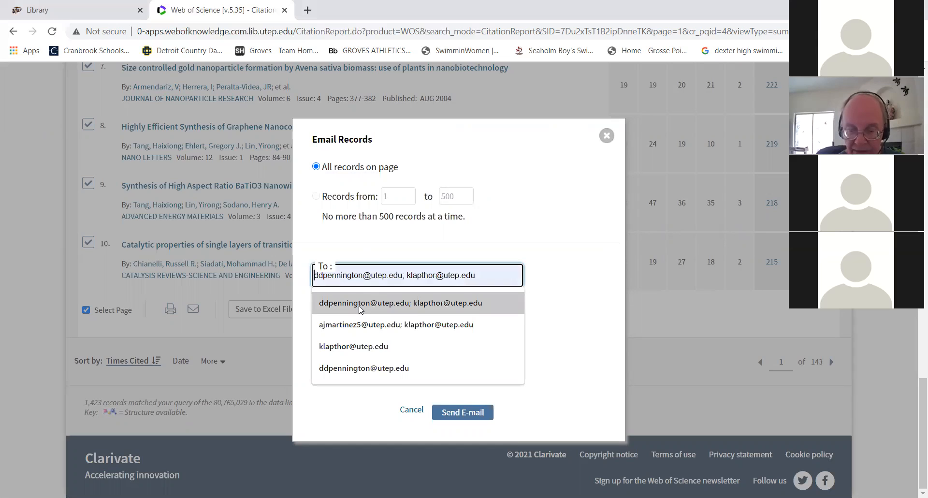
{"action": "left_click", "coordinate": [354, 346]}
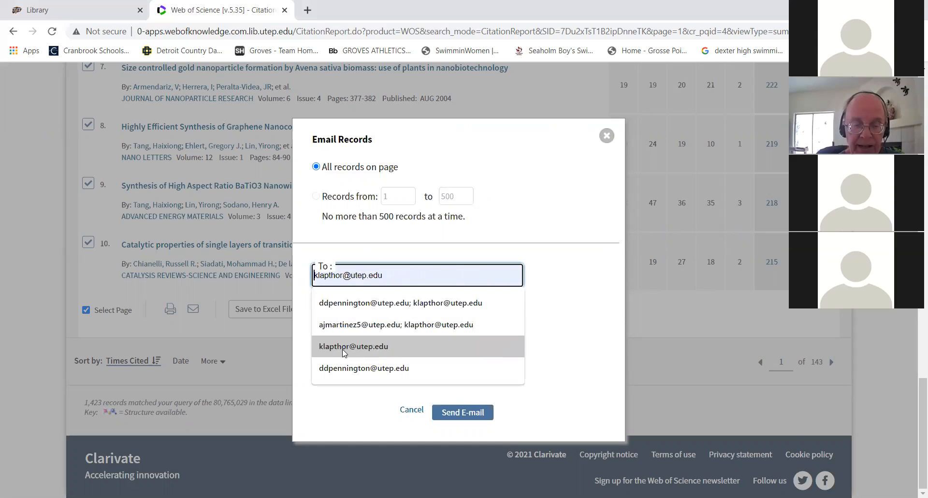
{"action": "left_click", "coordinate": [353, 346]}
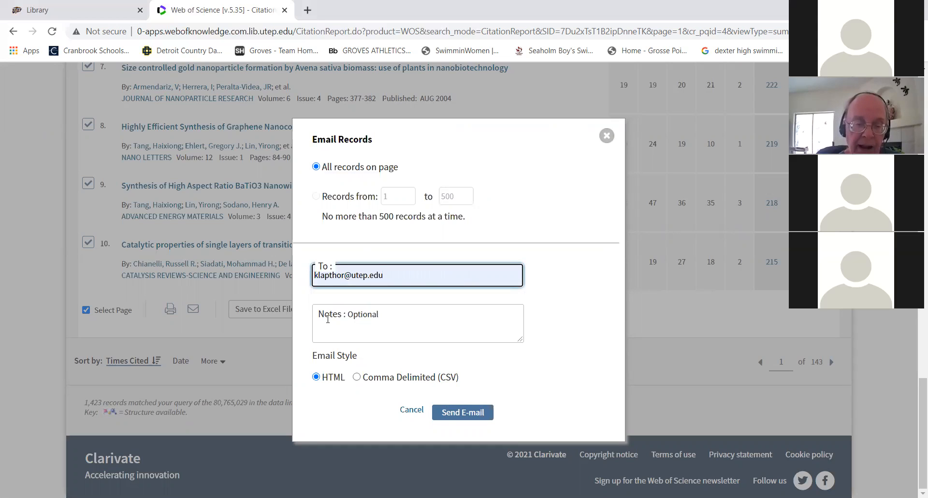
{"action": "left_click", "coordinate": [417, 324]}
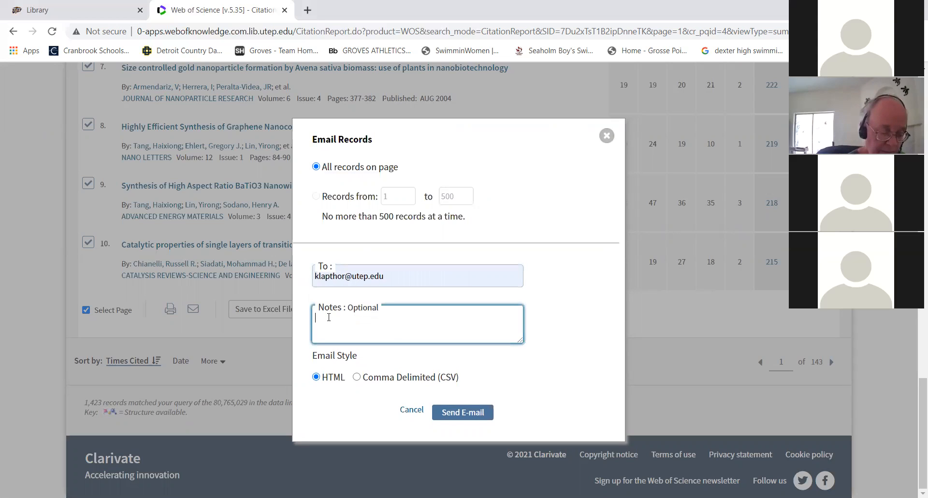
{"action": "type", "text": "Test ignore"}
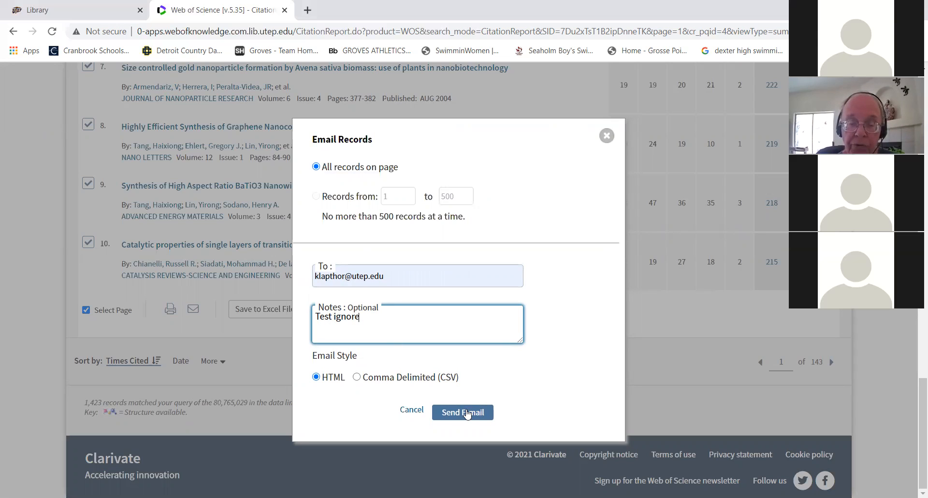
{"action": "mouse_move", "coordinate": [462, 412]}
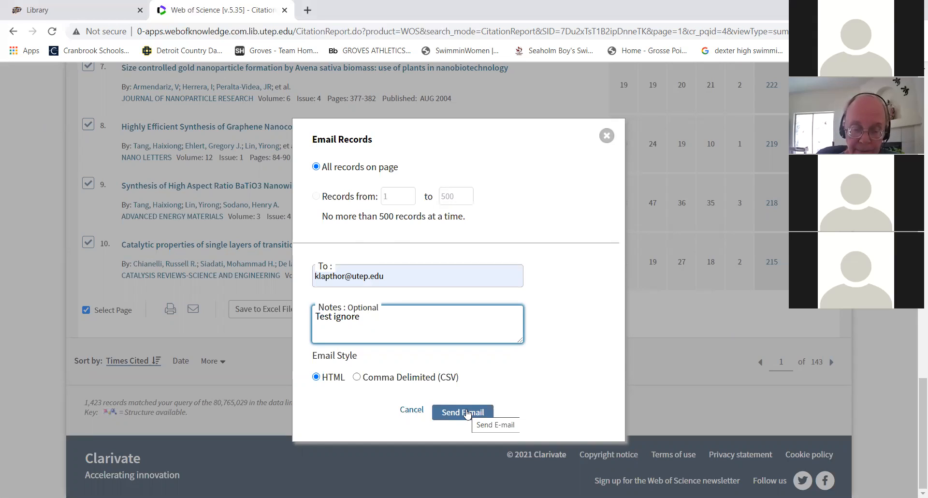
{"action": "left_click", "coordinate": [462, 412]}
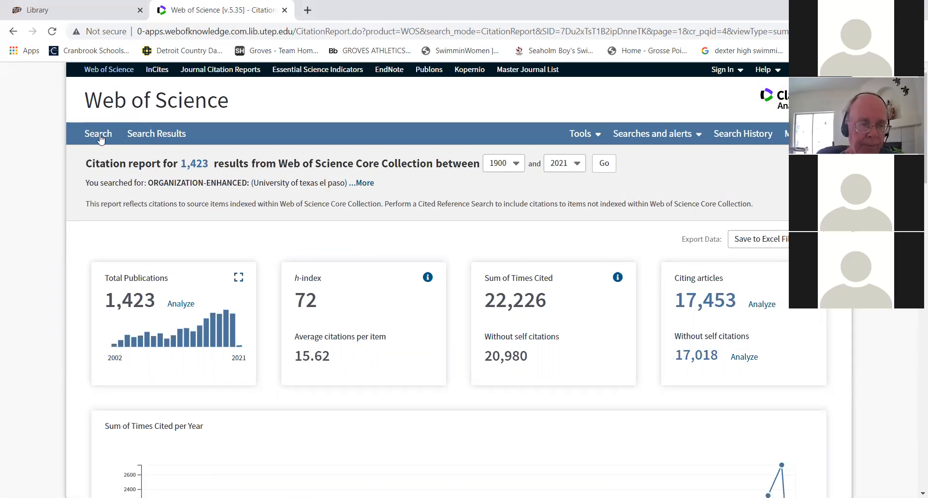
Back on the basic search form, set a custom timespan starting at 1996 (through 2021).
{"action": "left_click", "coordinate": [99, 133]}
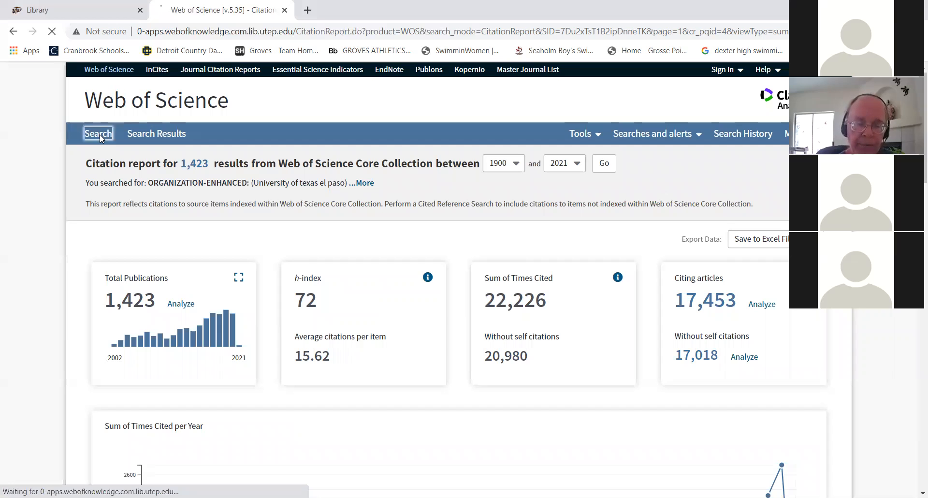
{"action": "left_click", "coordinate": [98, 133]}
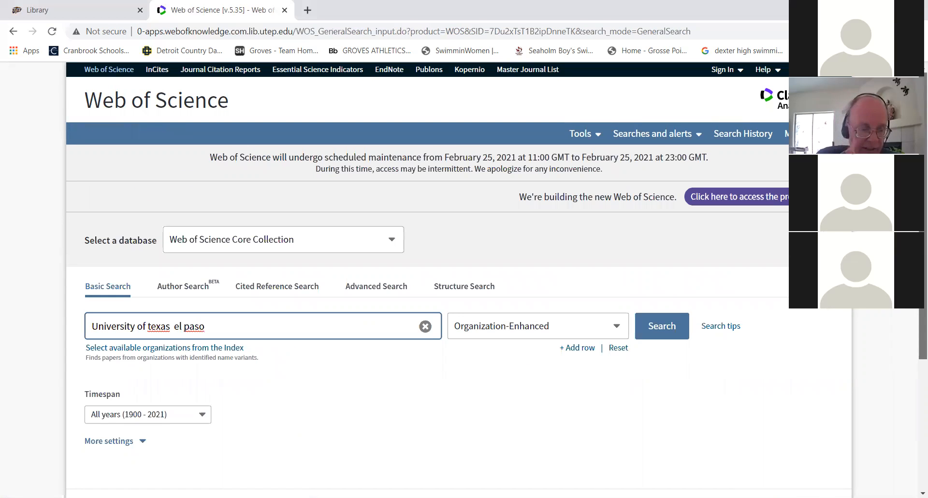
{"action": "scroll", "scroll_direction": "down", "scroll_amount": 3}
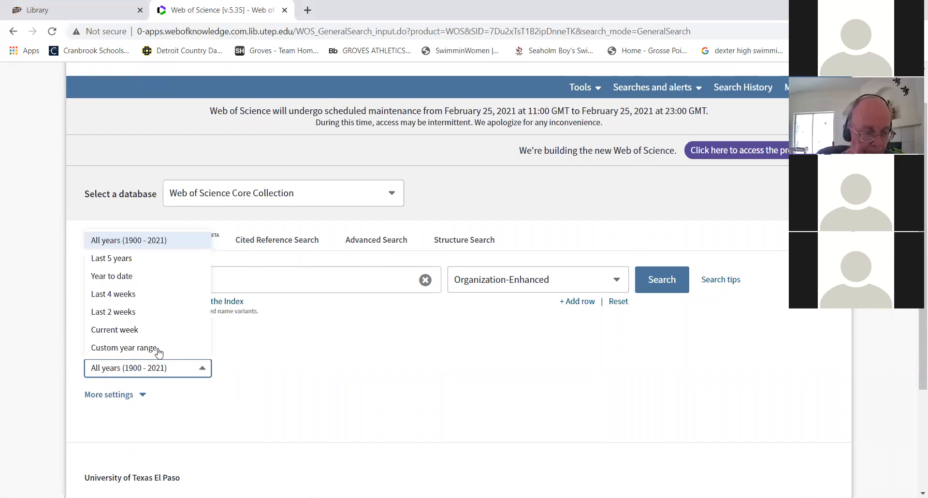
{"action": "left_click", "coordinate": [125, 347]}
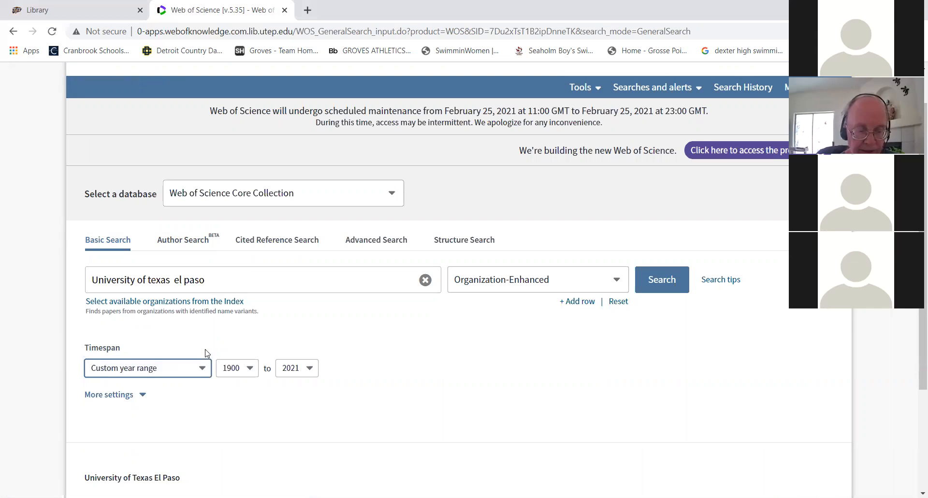
{"action": "left_click", "coordinate": [237, 367]}
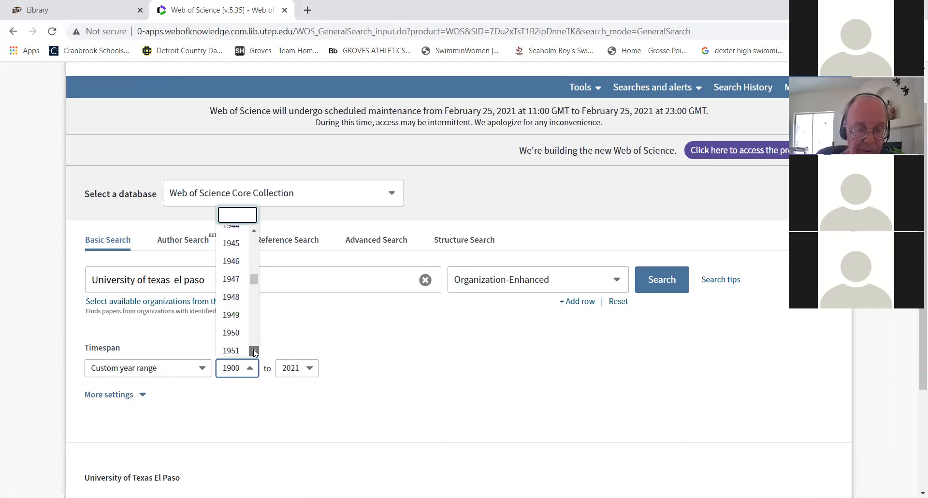
{"action": "scroll", "scroll_direction": "down", "scroll_amount": 3}
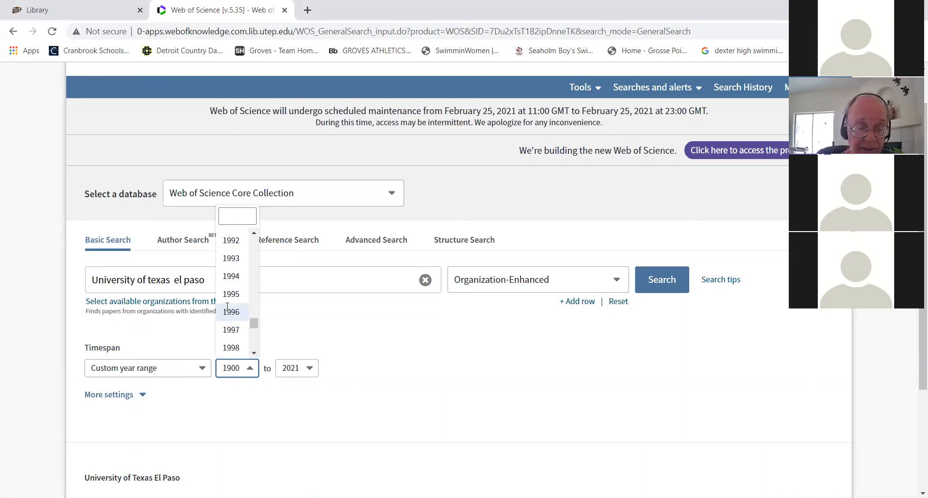
{"action": "left_click", "coordinate": [231, 311]}
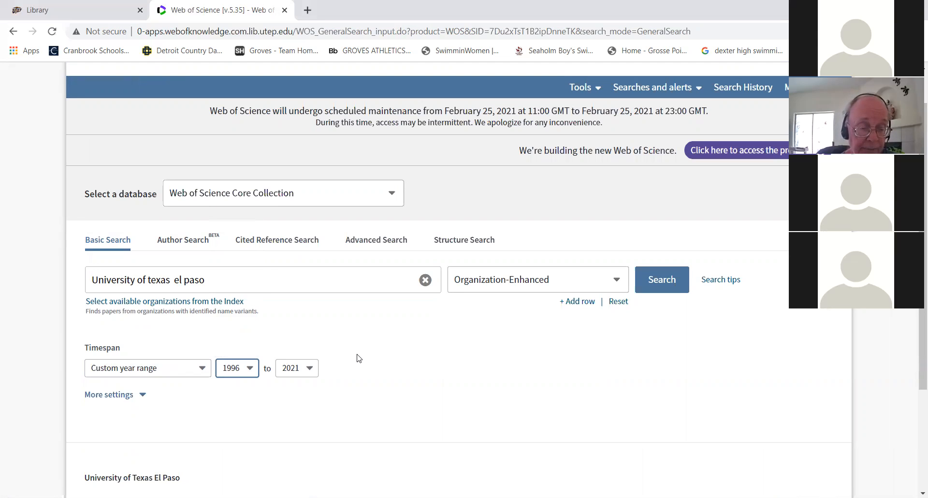
{"action": "mouse_move", "coordinate": [372, 367]}
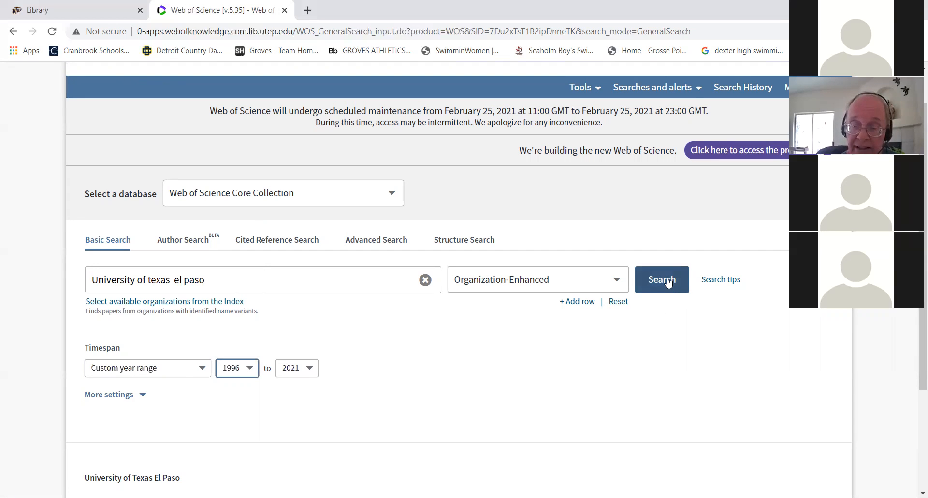
Run the 1996–2021 search and sort its 13,895 results by Times Cited.
{"action": "left_click", "coordinate": [661, 278]}
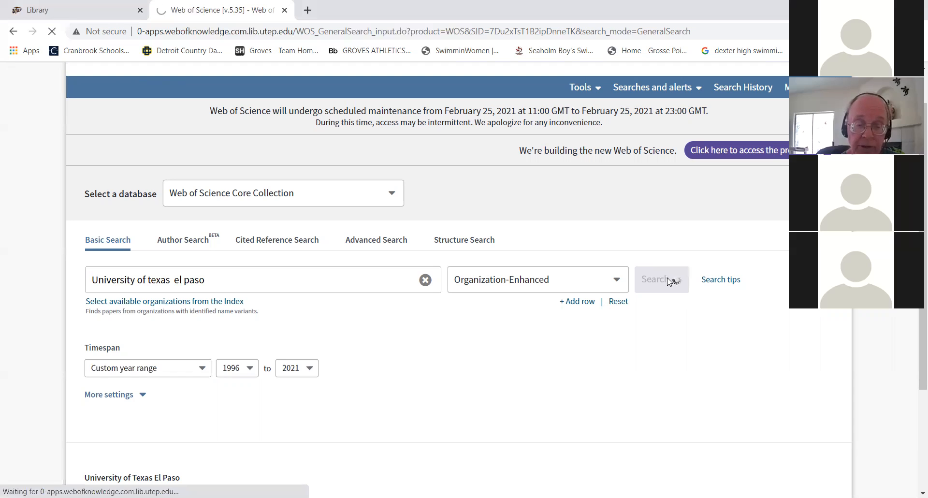
{"action": "left_click", "coordinate": [658, 278]}
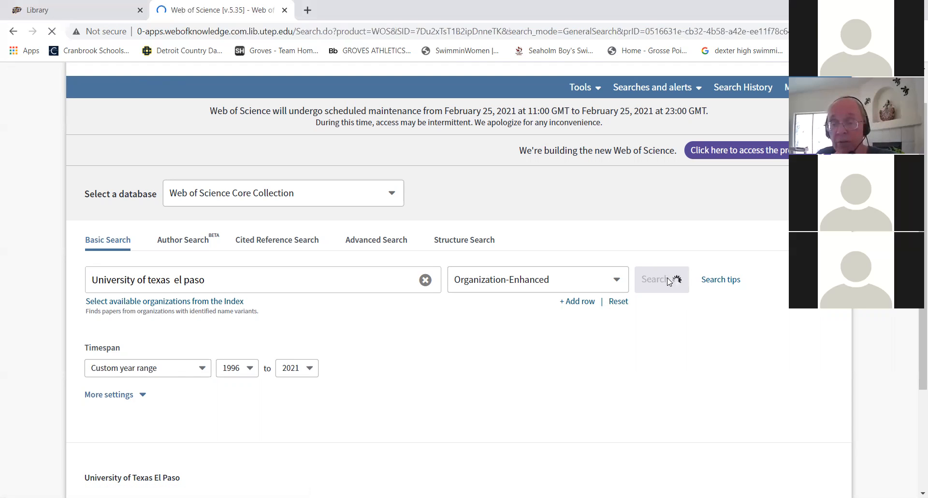
{"action": "left_click", "coordinate": [657, 278]}
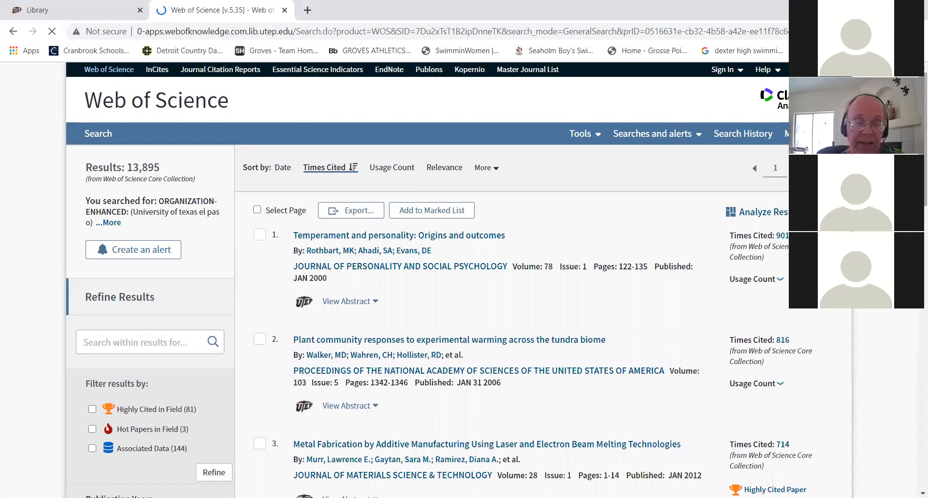
{"action": "scroll", "scroll_direction": "down", "scroll_amount": 3}
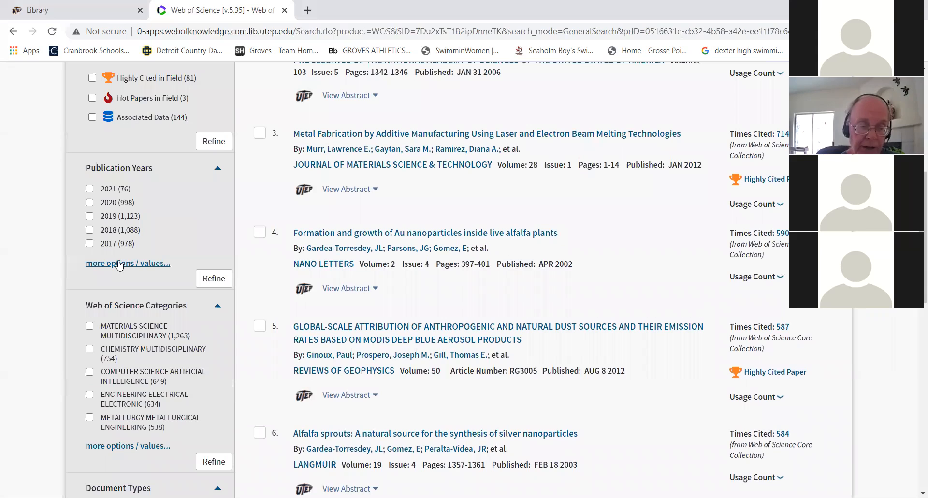
{"action": "mouse_move", "coordinate": [127, 263]}
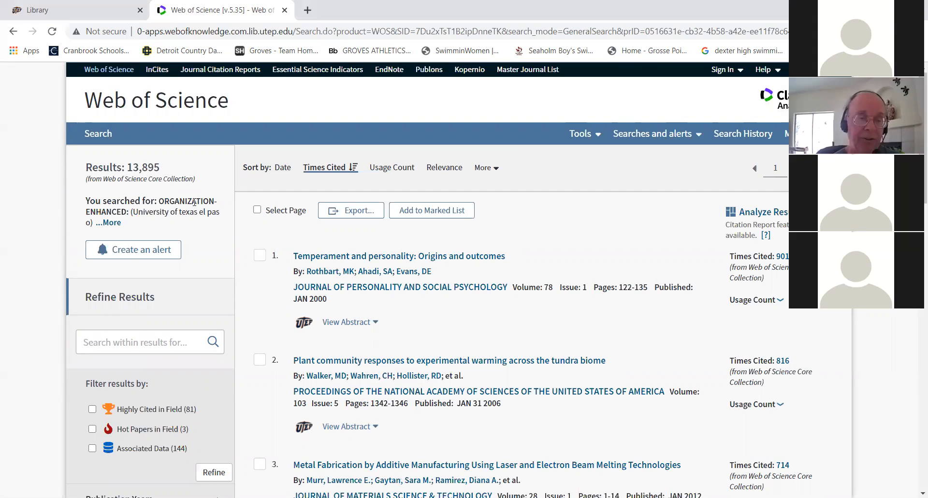
{"action": "mouse_move", "coordinate": [224, 178]}
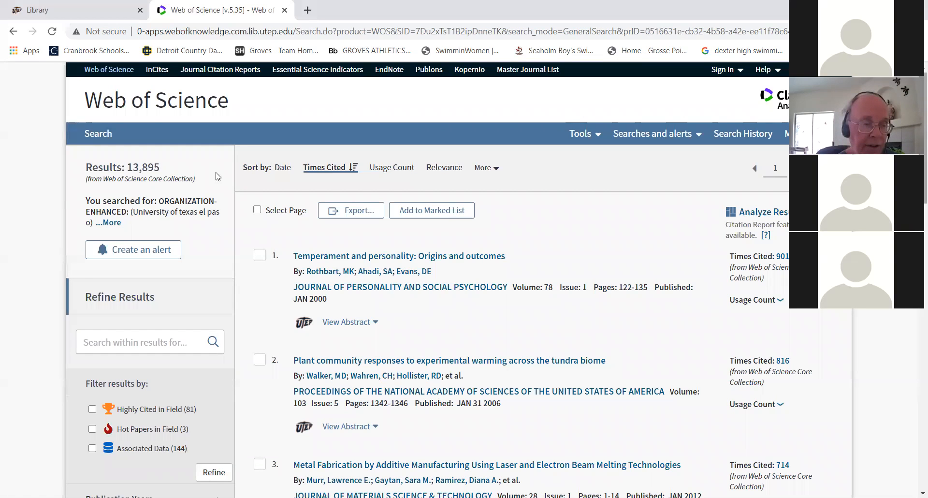
Refine Publication Years to 1996–2000, leaving 1,283 records.
{"action": "scroll", "scroll_direction": "down", "scroll_amount": 3}
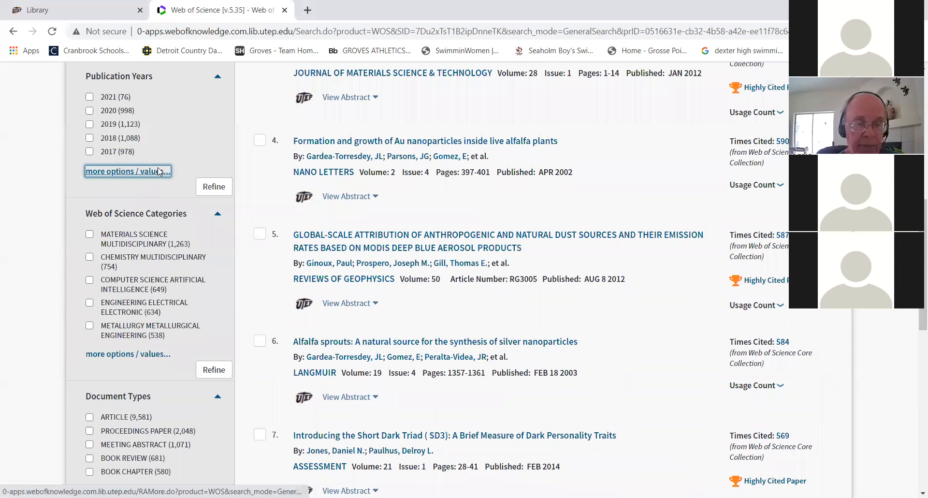
{"action": "left_click", "coordinate": [127, 171]}
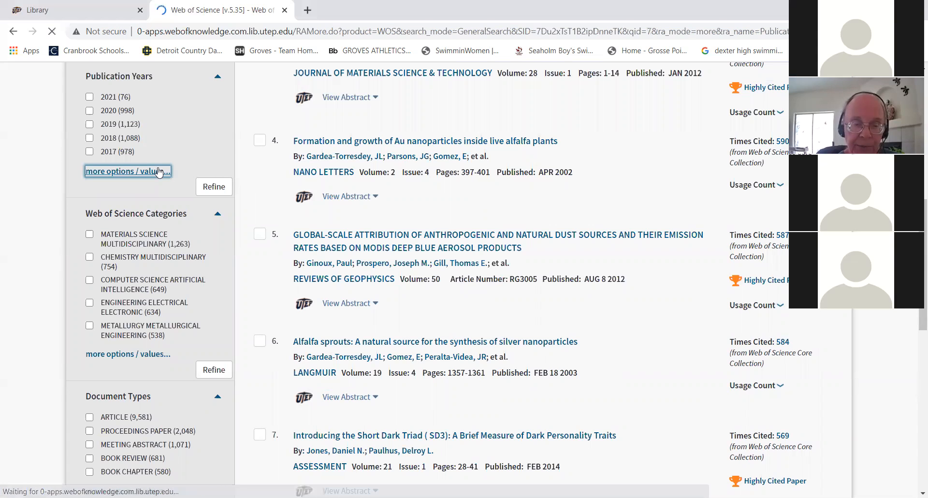
{"action": "left_click", "coordinate": [128, 171]}
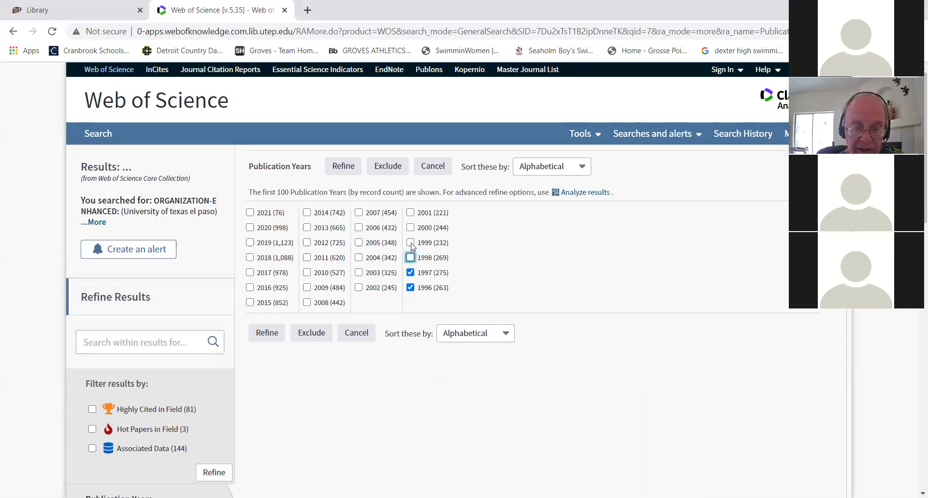
{"action": "left_click", "coordinate": [410, 242]}
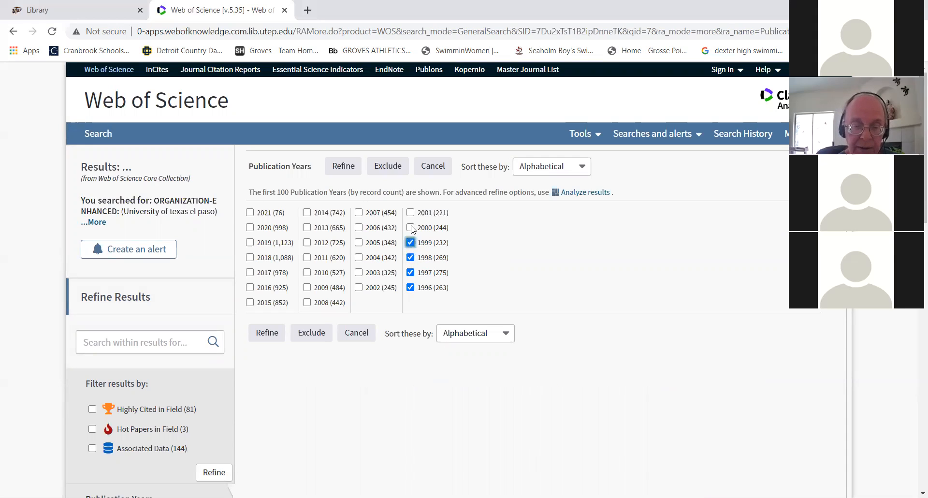
{"action": "left_click", "coordinate": [410, 227]}
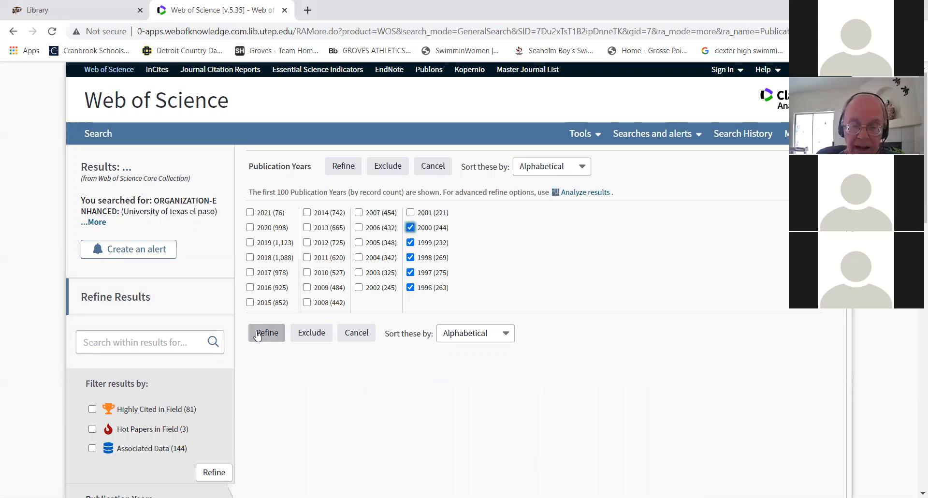
{"action": "left_click", "coordinate": [266, 333]}
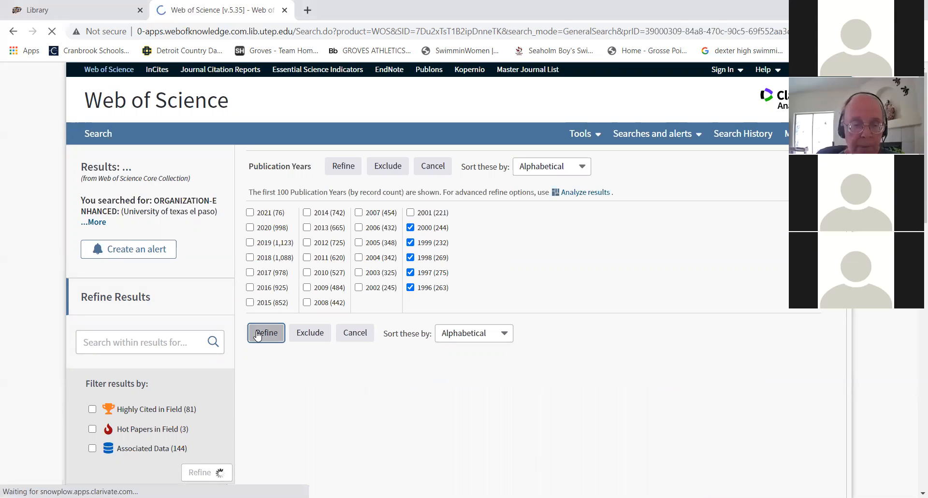
{"action": "left_click", "coordinate": [266, 332]}
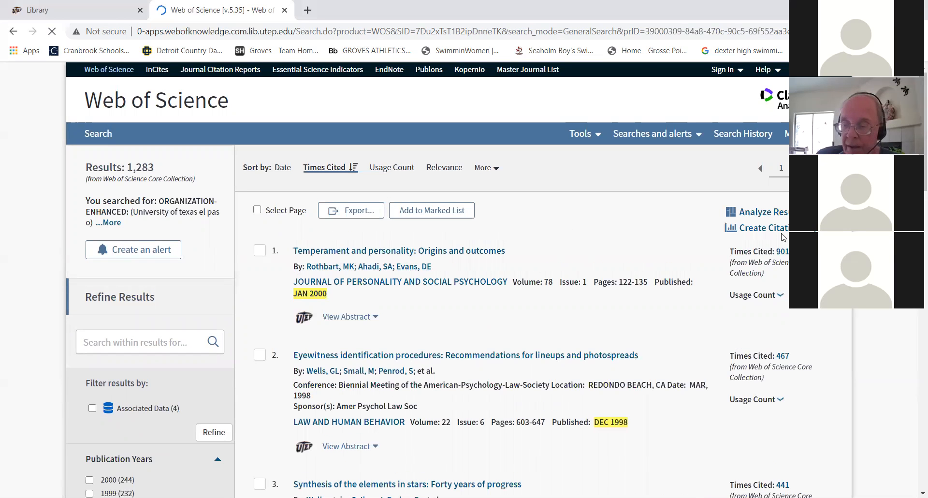
Create the citation report for the 1,283 records and select every record on its first page.
{"action": "left_click", "coordinate": [761, 227]}
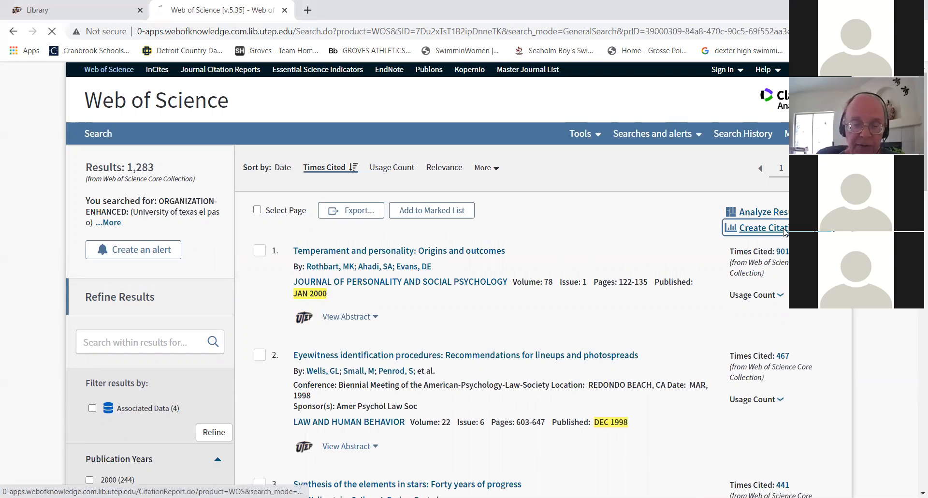
{"action": "left_click", "coordinate": [760, 227]}
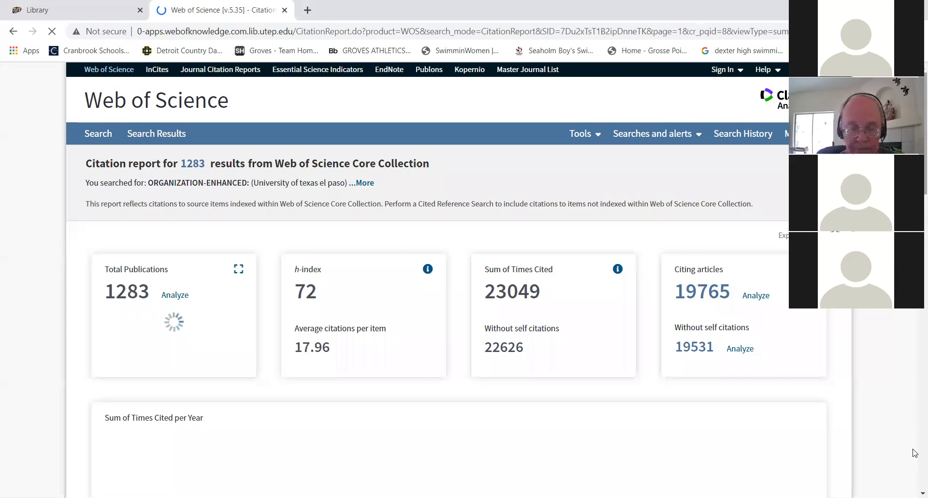
{"action": "scroll", "scroll_direction": "down", "scroll_amount": 3}
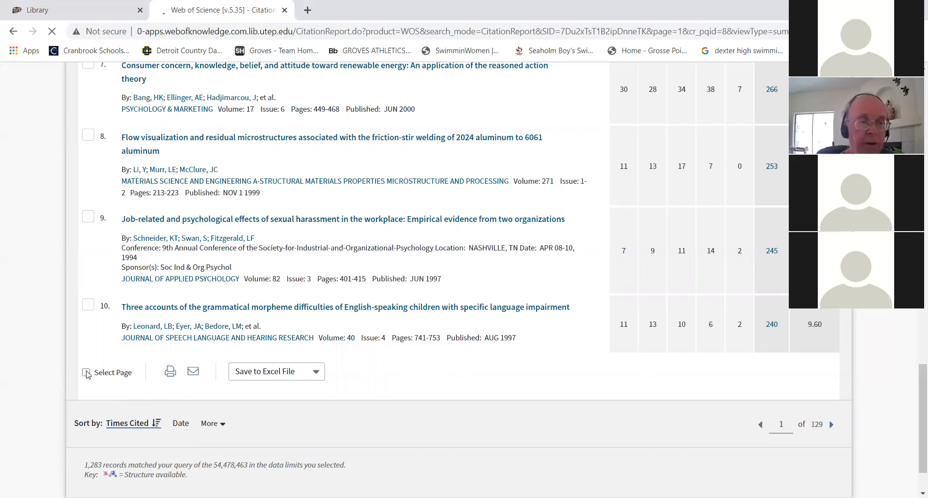
{"action": "left_click", "coordinate": [86, 372]}
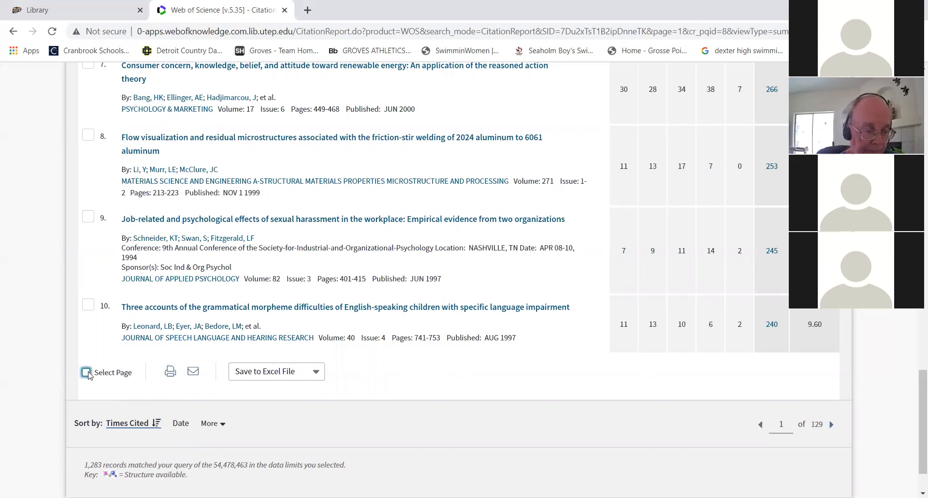
{"action": "left_click", "coordinate": [86, 372]}
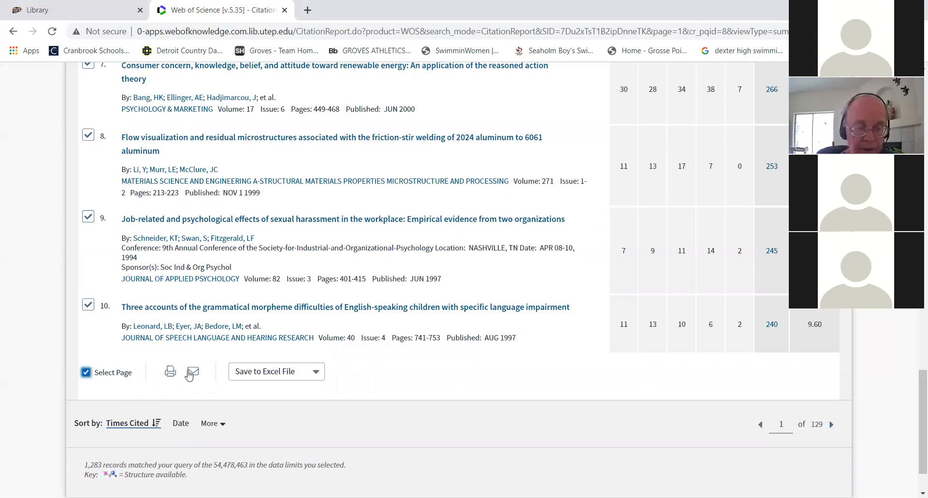
{"action": "mouse_move", "coordinate": [192, 372]}
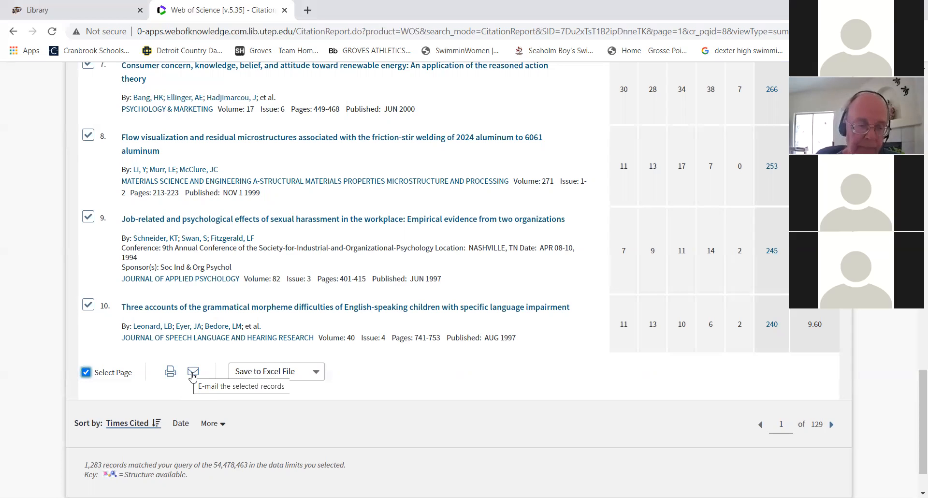
{"action": "mouse_move", "coordinate": [914, 431]}
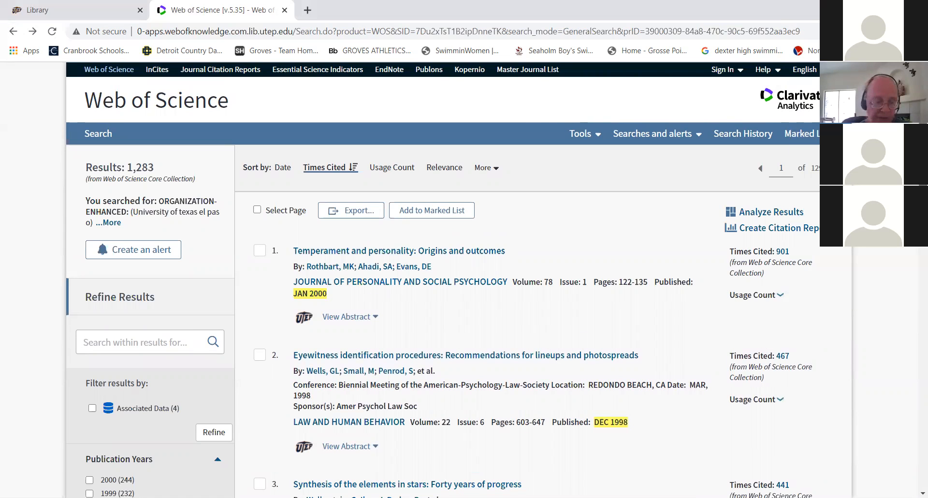
Navigate back from the citation report to the full publication-year list for the 1,283 results.
{"action": "scroll", "scroll_direction": "down", "scroll_amount": 3}
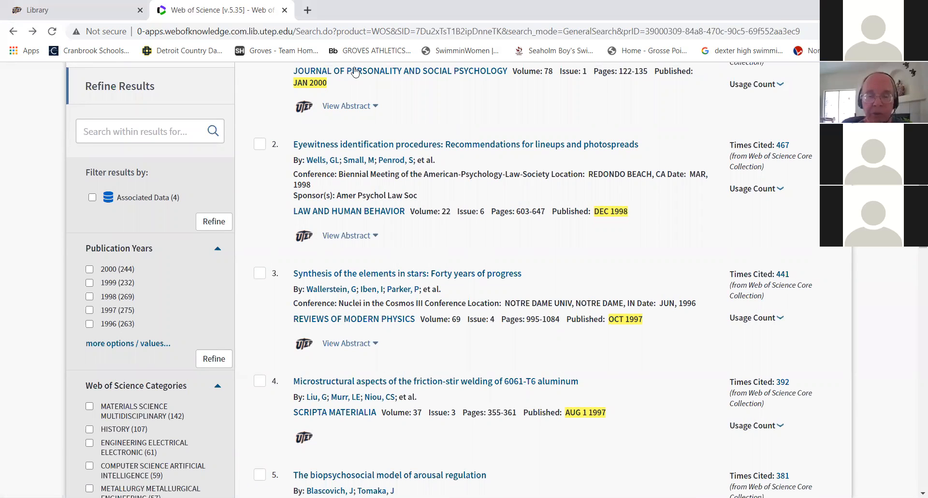
{"action": "mouse_move", "coordinate": [914, 262]}
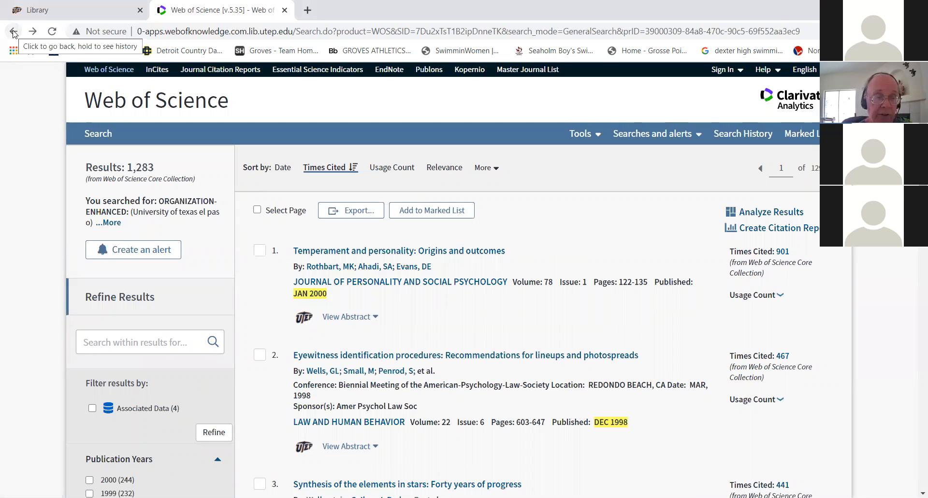
{"action": "left_click", "coordinate": [12, 31]}
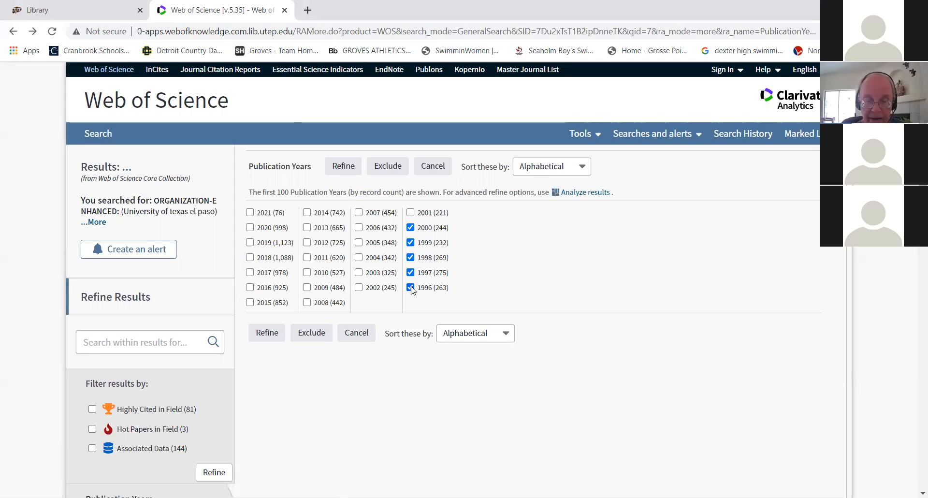
Swap the year selection from 1996–2000 to 2001–2005 in the Publication Years list.
{"action": "left_click", "coordinate": [410, 287]}
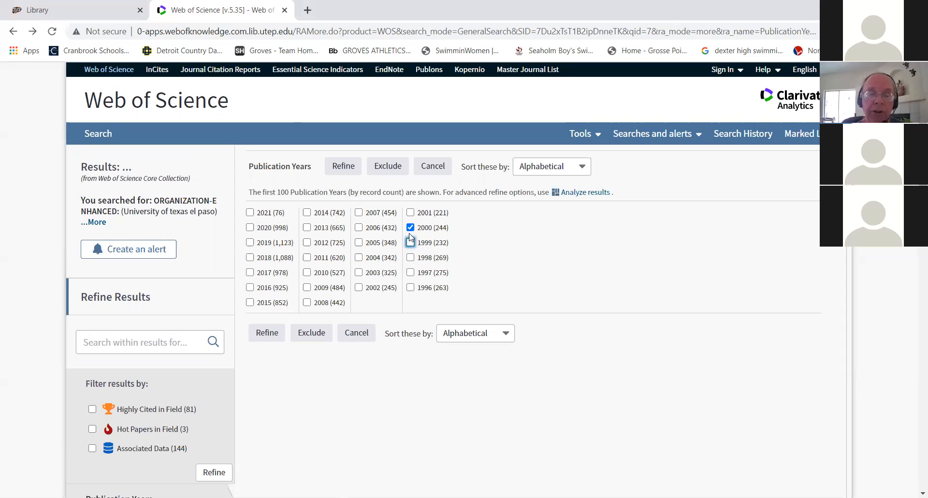
{"action": "left_click", "coordinate": [409, 227]}
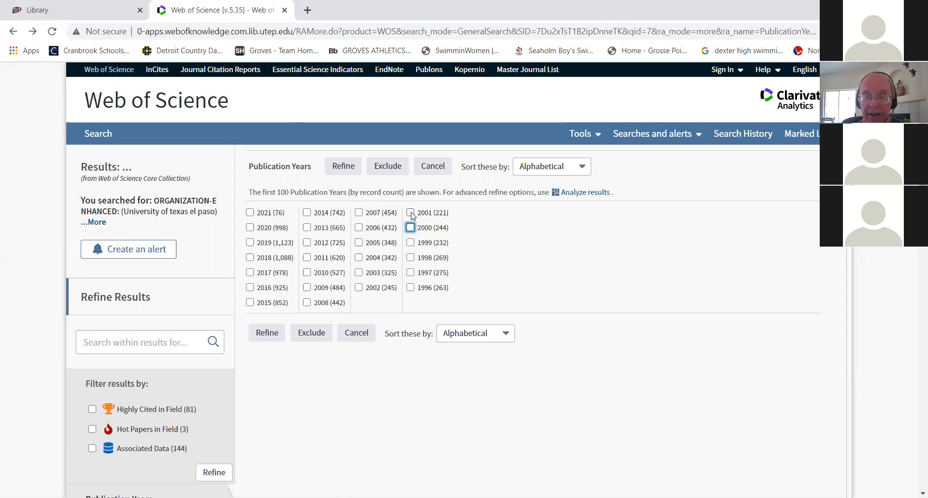
{"action": "left_click", "coordinate": [409, 213]}
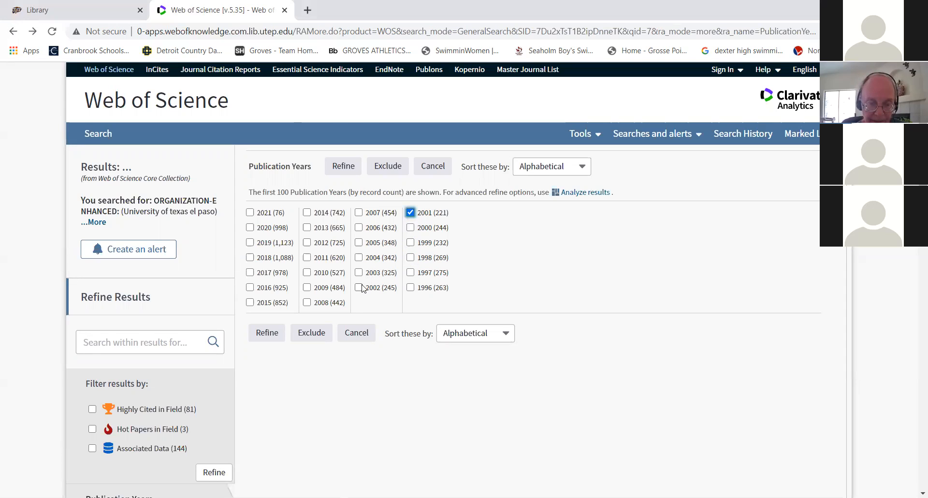
{"action": "left_click", "coordinate": [359, 288]}
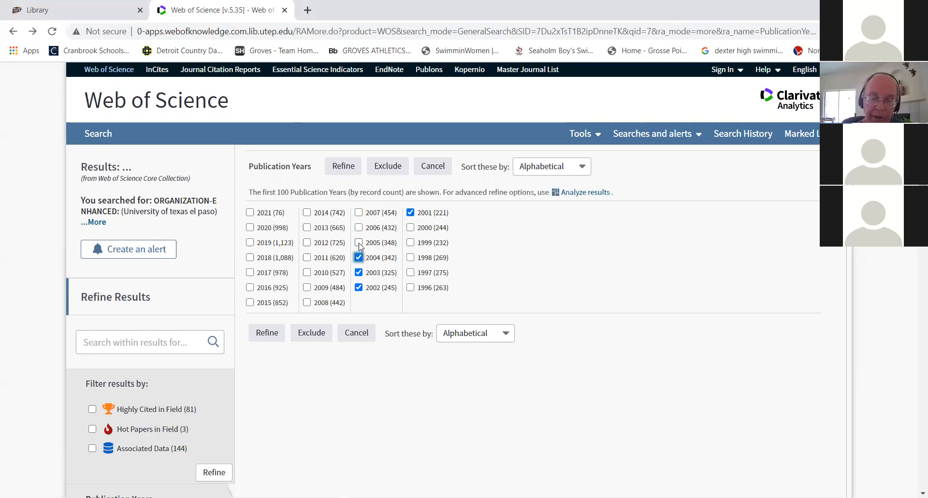
{"action": "left_click", "coordinate": [358, 242]}
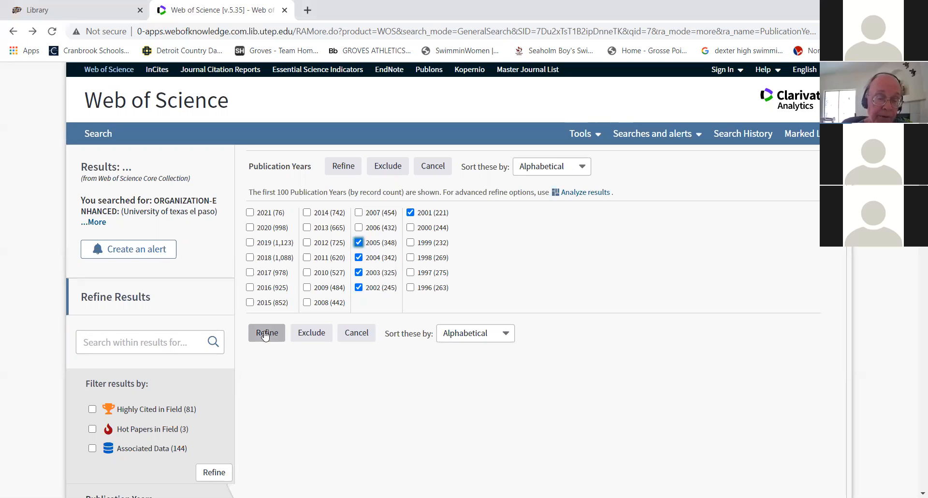
{"action": "mouse_move", "coordinate": [267, 332]}
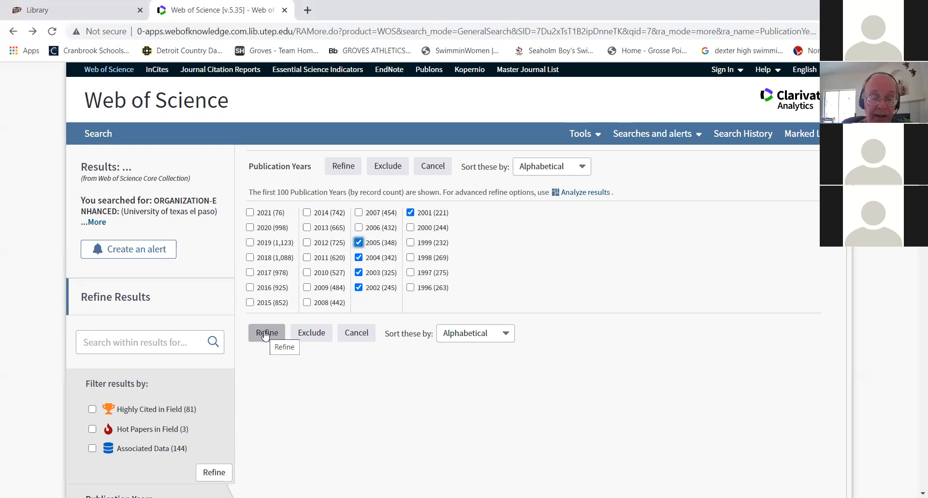
Apply the 2001–2005 filter, narrowing the results to 1,481 records.
{"action": "left_click", "coordinate": [265, 332]}
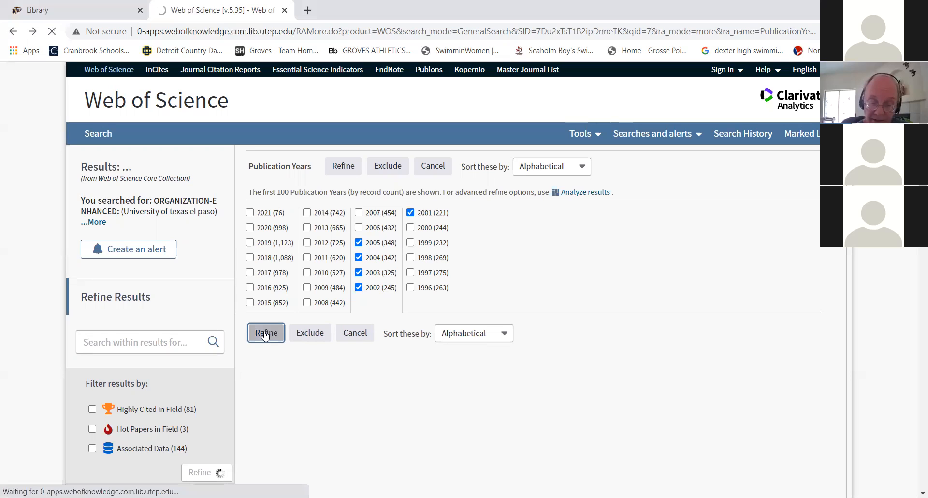
{"action": "left_click", "coordinate": [265, 332]}
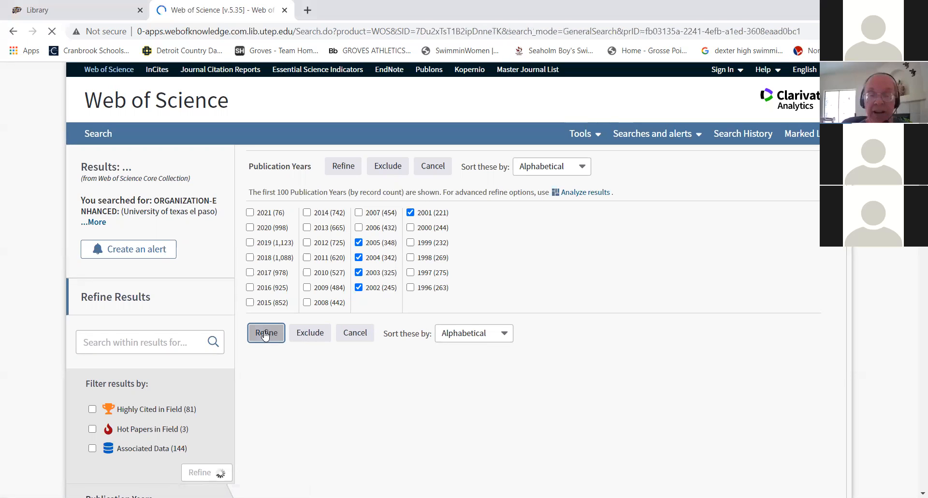
{"action": "left_click", "coordinate": [266, 332]}
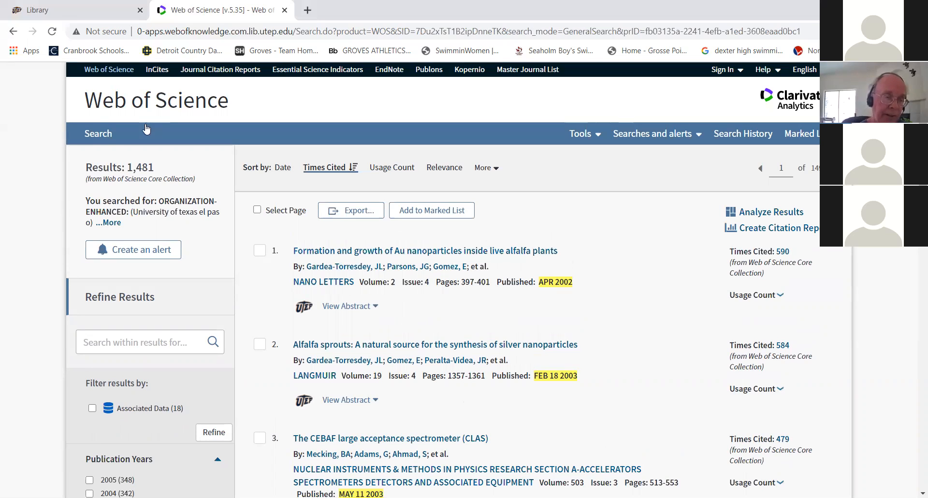
Return to the basic search form and add a second row set to the Address field.
{"action": "left_click", "coordinate": [98, 134]}
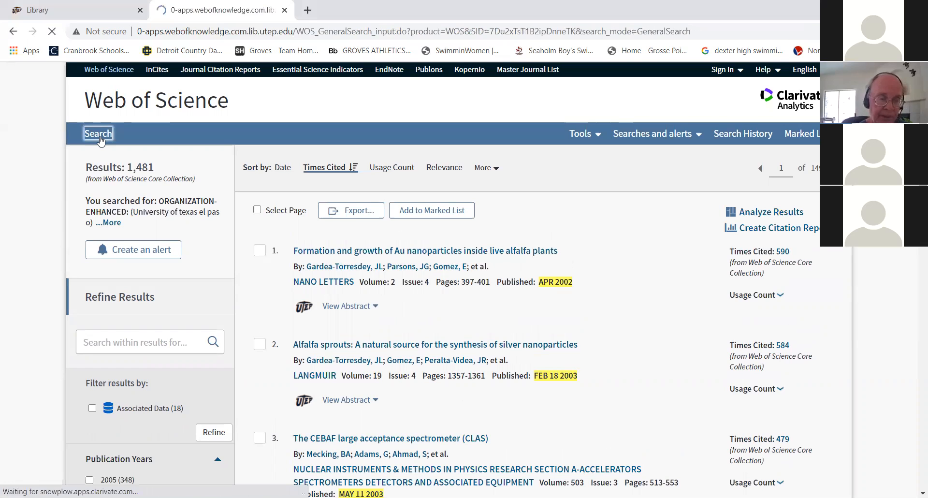
{"action": "left_click", "coordinate": [97, 133]}
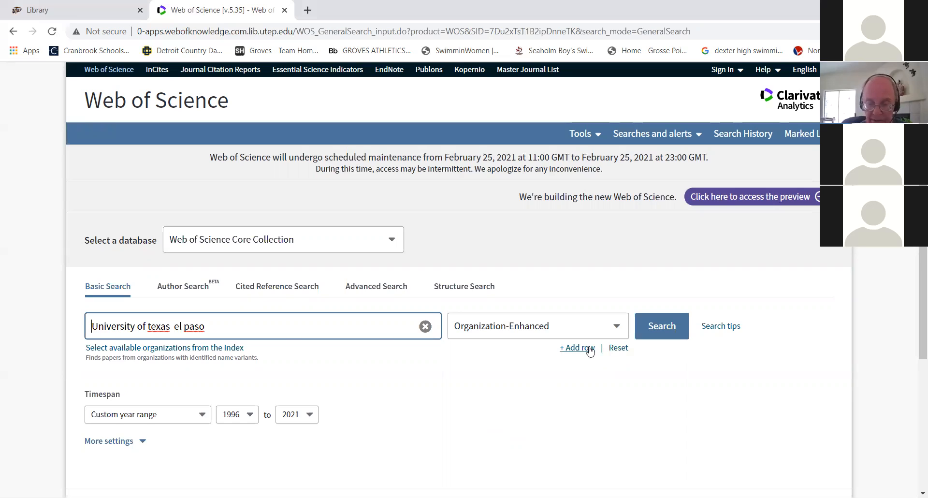
{"action": "left_click", "coordinate": [576, 347]}
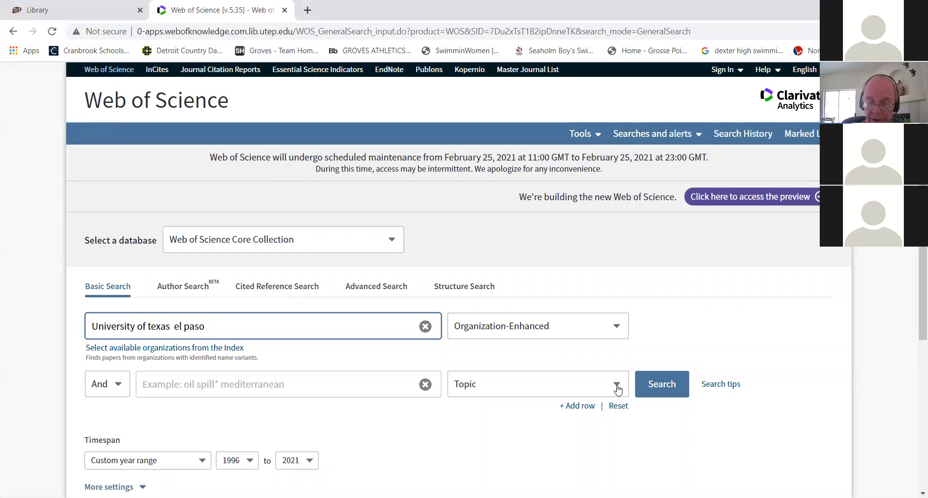
{"action": "left_click", "coordinate": [615, 383]}
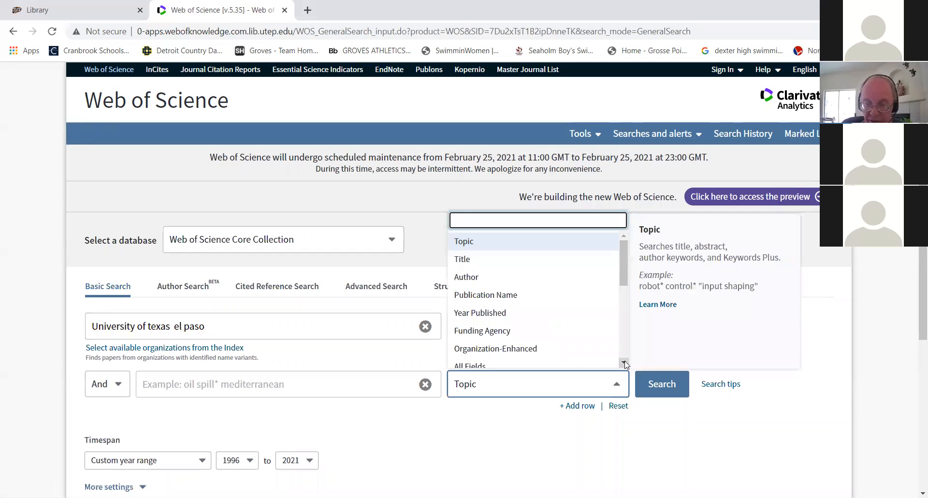
{"action": "scroll", "scroll_direction": "down", "scroll_amount": 3}
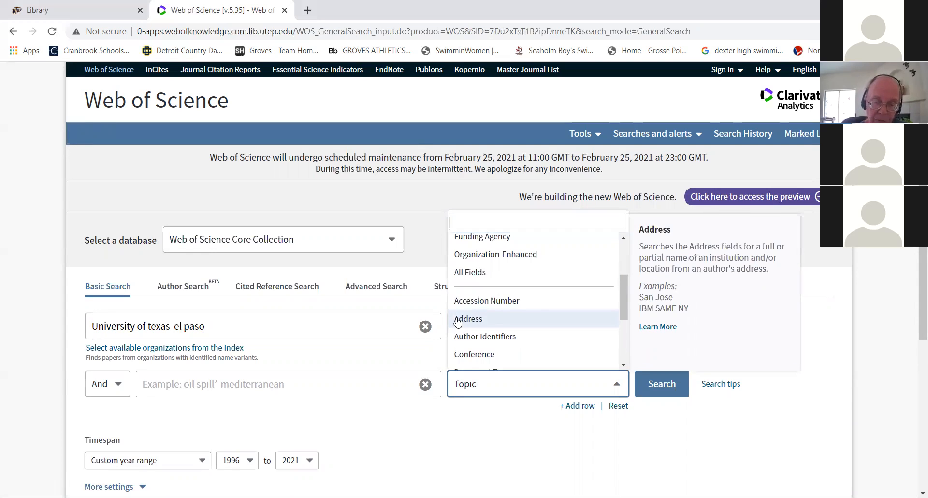
{"action": "left_click", "coordinate": [468, 318]}
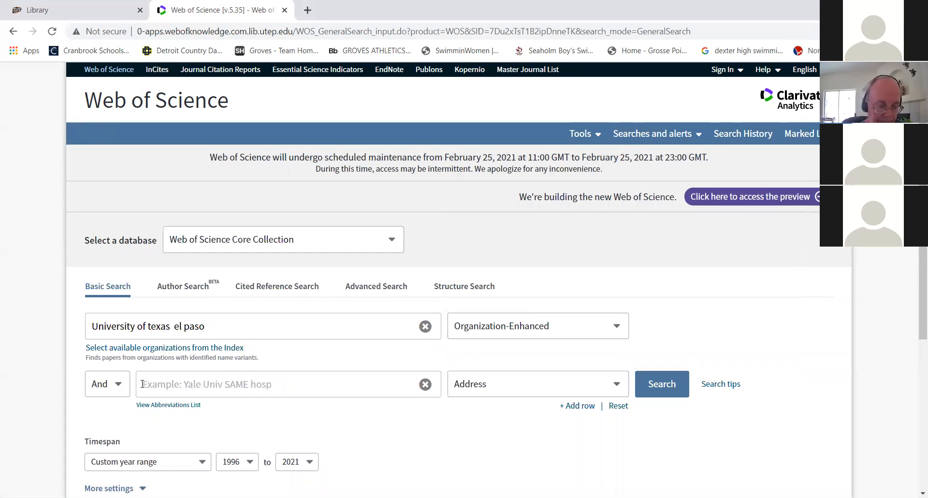
Enter the address query Math* SAME el paso in the second row.
{"action": "left_click", "coordinate": [284, 384]}
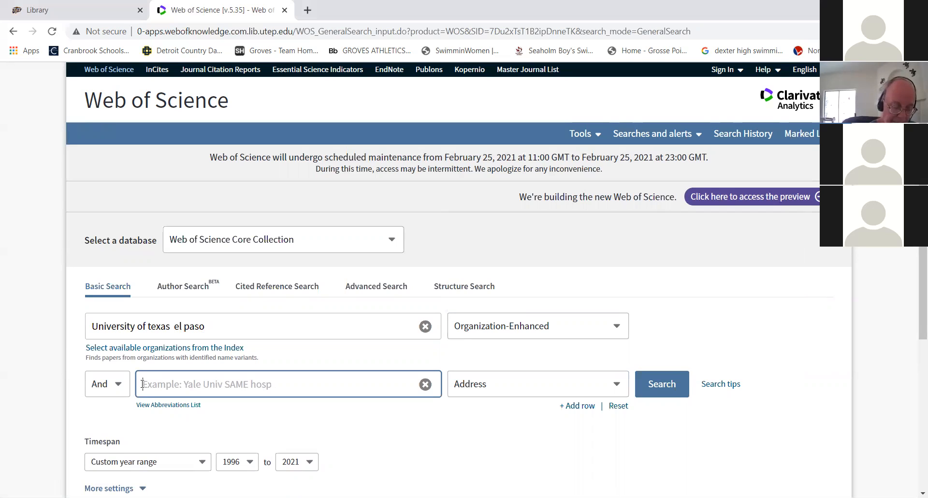
{"action": "type", "text": "MATH"}
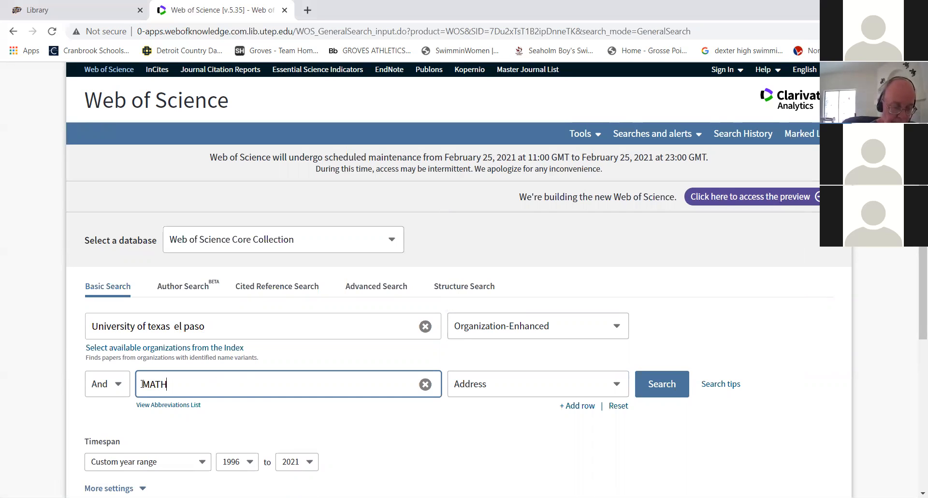
{"action": "key", "text": "Backspace"}
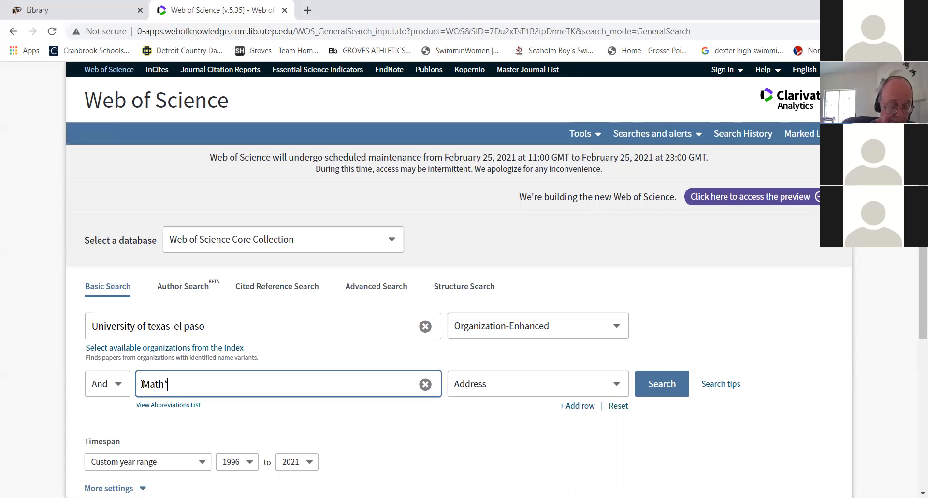
{"action": "type", "text": "S"}
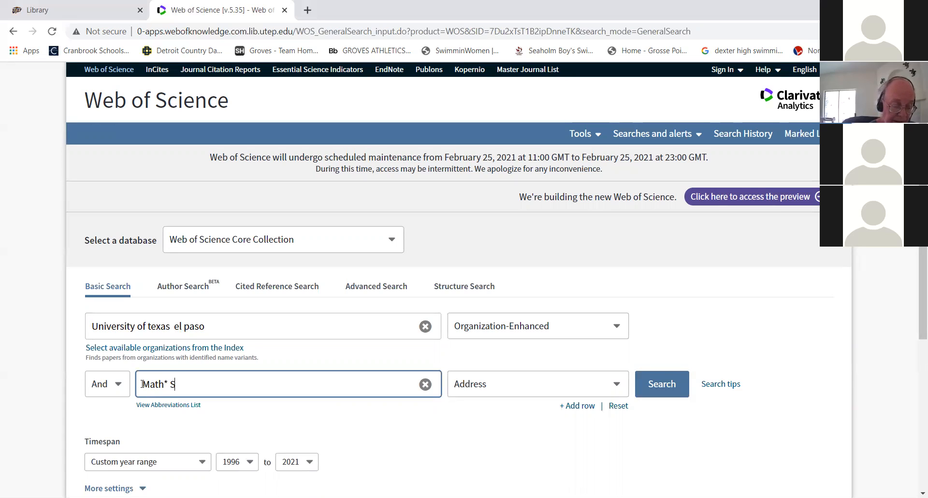
{"action": "type", "text": "AME el paso"}
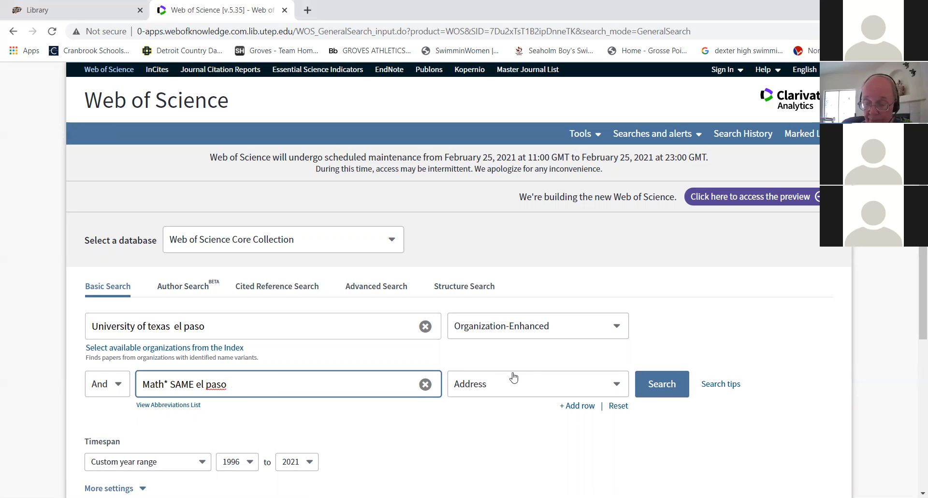
Run the organization plus Math* SAME el paso search, returning 616 records sorted by times cited.
{"action": "left_click", "coordinate": [661, 384]}
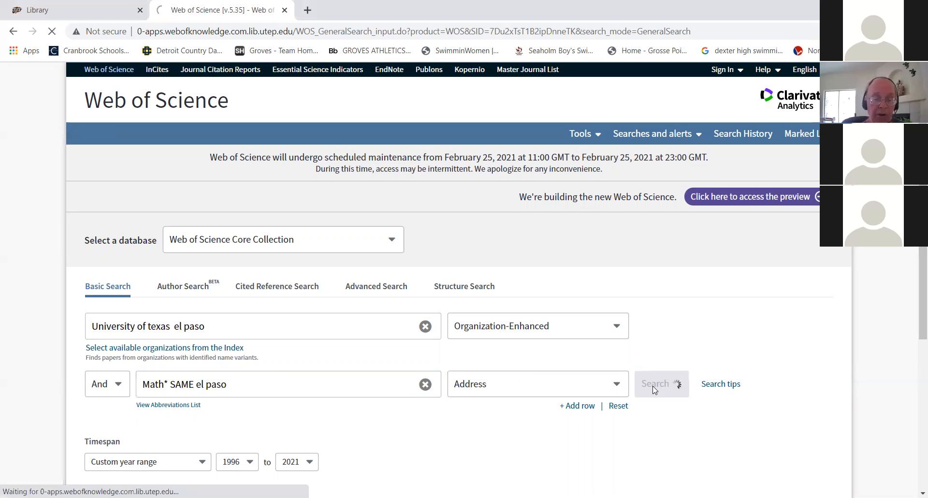
{"action": "left_click", "coordinate": [655, 384]}
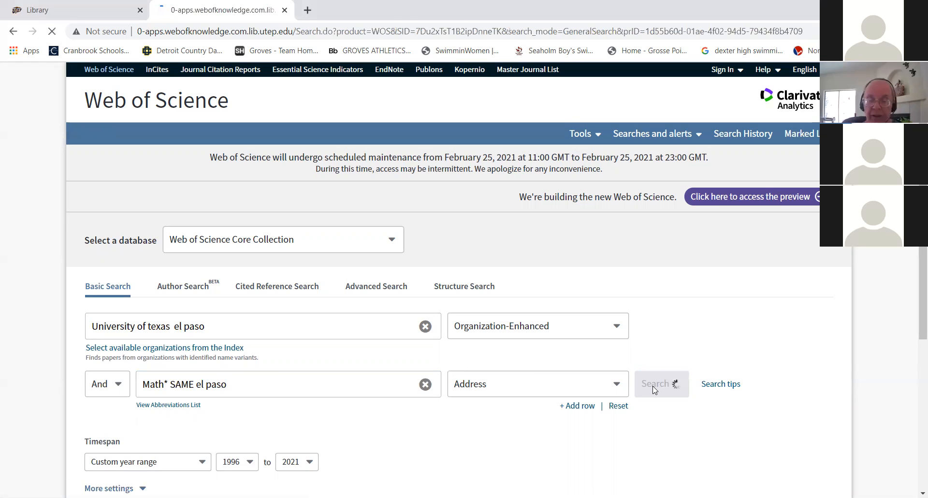
{"action": "left_click", "coordinate": [658, 384]}
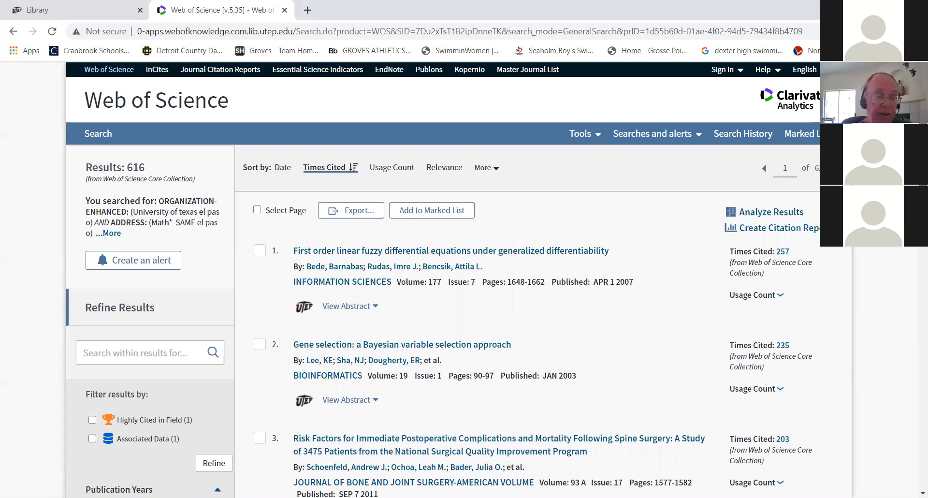
{"action": "scroll", "scroll_direction": "down", "scroll_amount": 3}
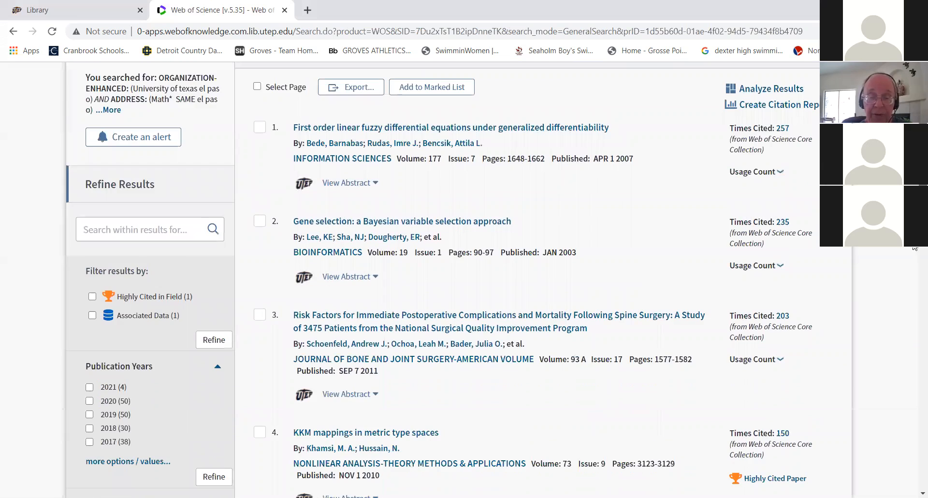
{"action": "scroll", "scroll_direction": "down", "scroll_amount": 3}
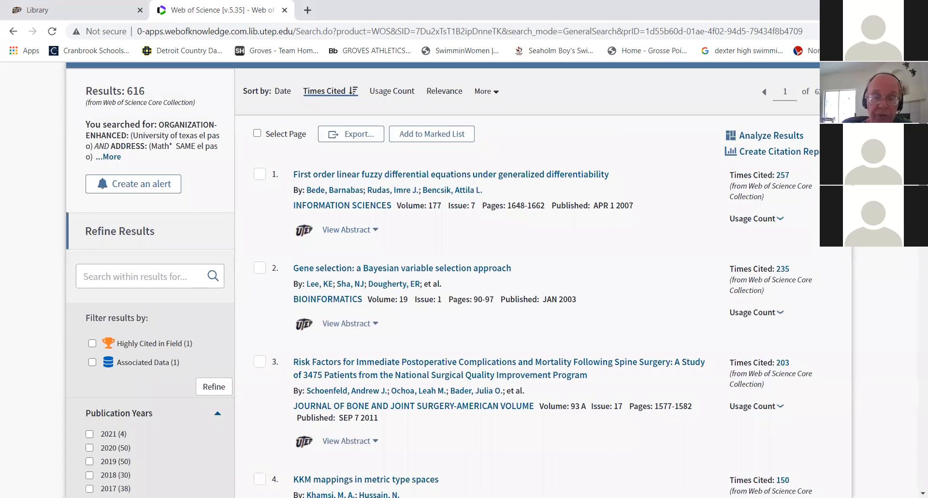
{"action": "mouse_move", "coordinate": [544, 165]}
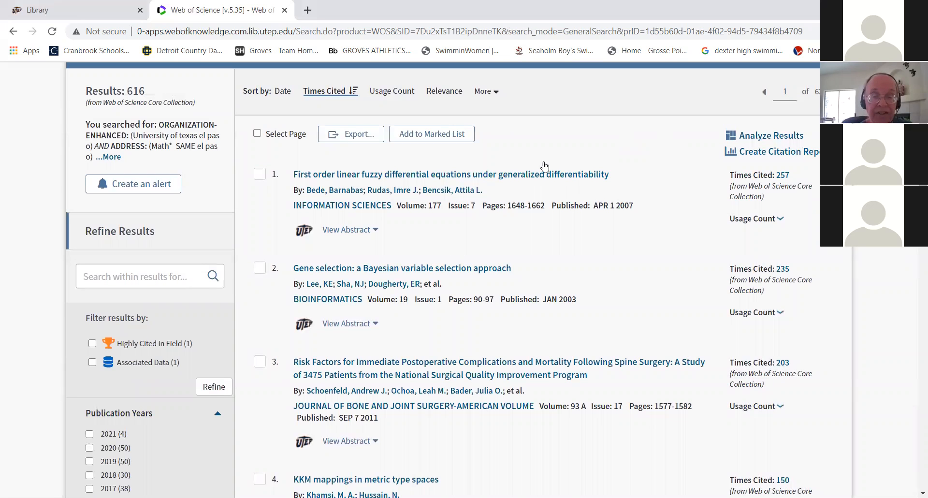
View the top-cited record's full details down to its El Paso math department author address.
{"action": "left_click", "coordinate": [451, 174]}
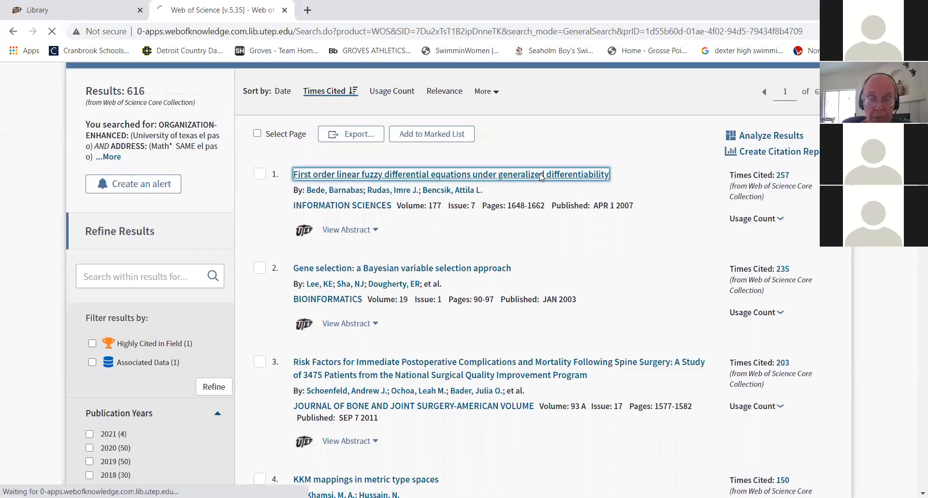
{"action": "left_click", "coordinate": [449, 173]}
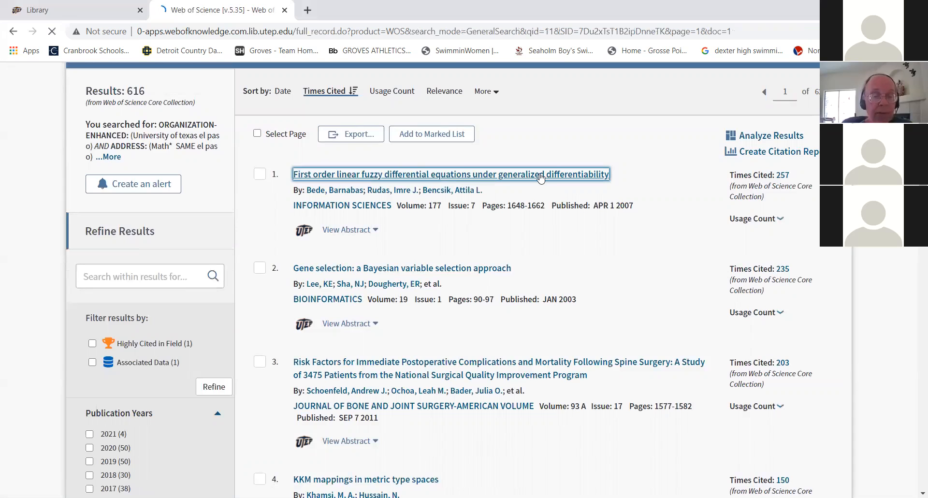
{"action": "left_click", "coordinate": [452, 174]}
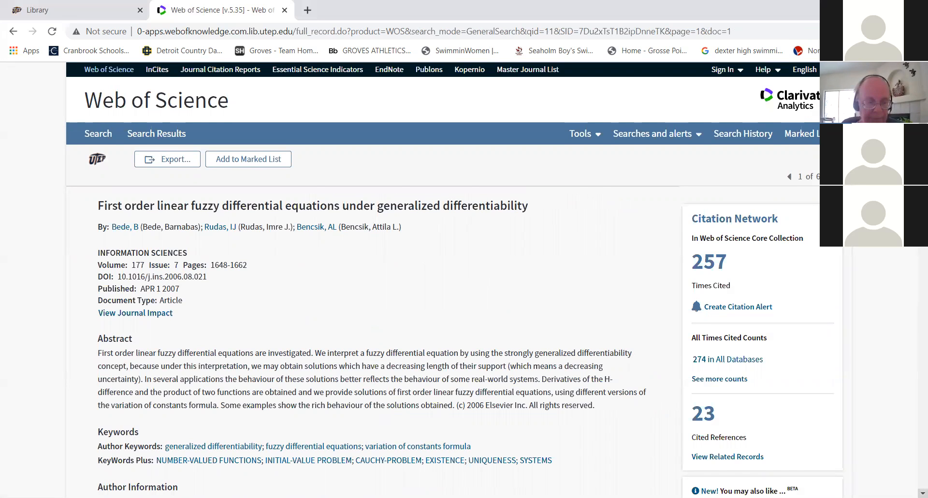
{"action": "scroll", "scroll_direction": "down", "scroll_amount": 3}
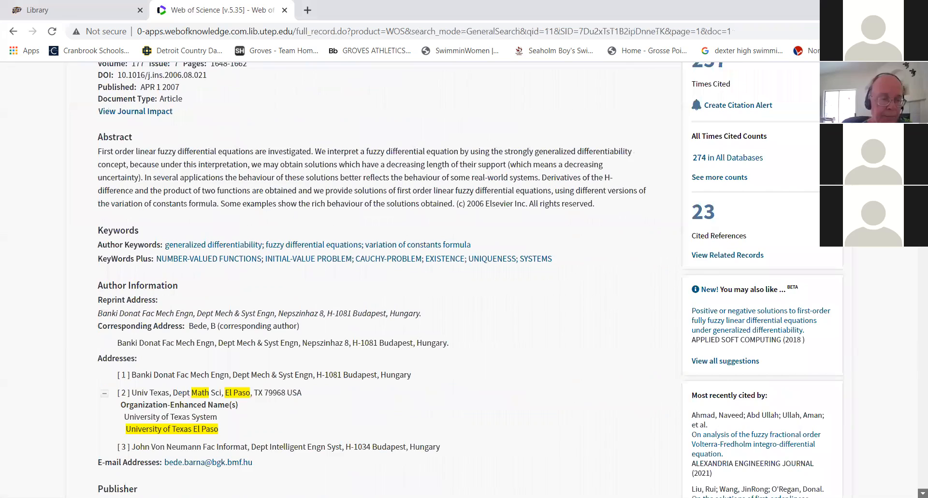
{"action": "scroll", "scroll_direction": "down", "scroll_amount": 3}
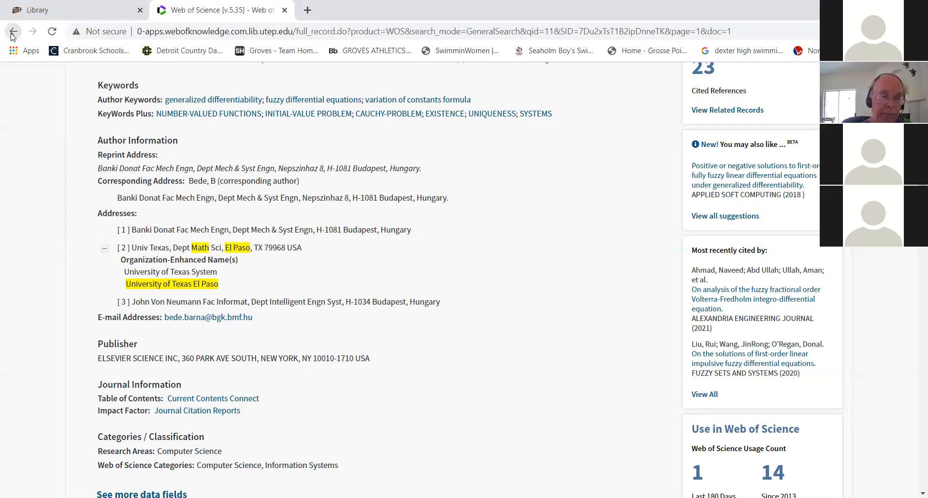
Navigate back through the results to the search form with both rows intact.
{"action": "left_click", "coordinate": [12, 31]}
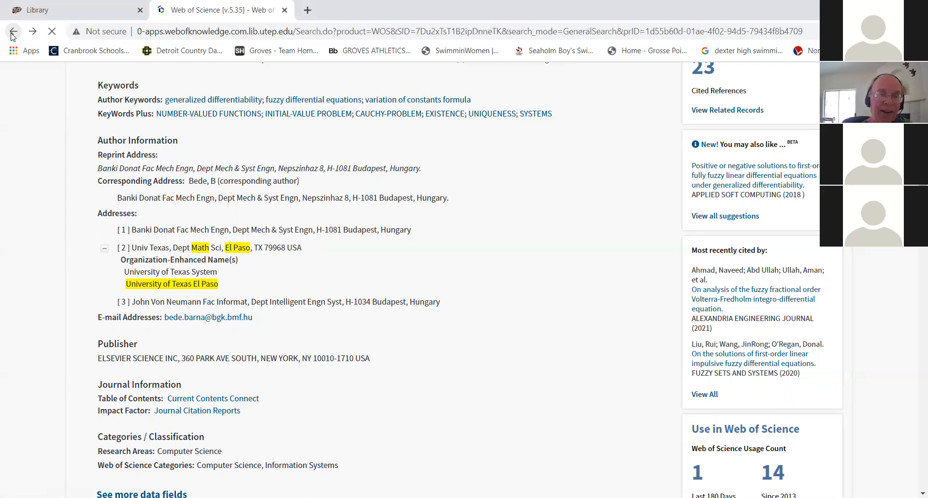
{"action": "left_click", "coordinate": [12, 31]}
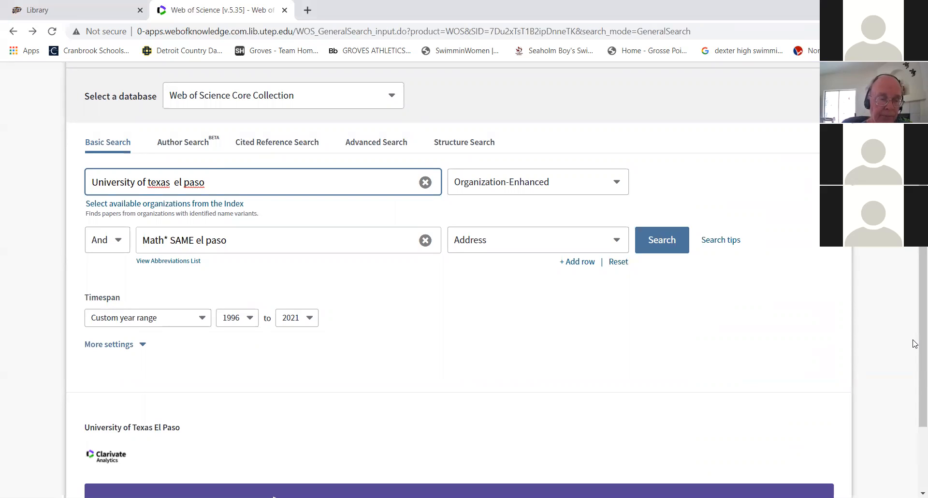
{"action": "mouse_move", "coordinate": [323, 276]}
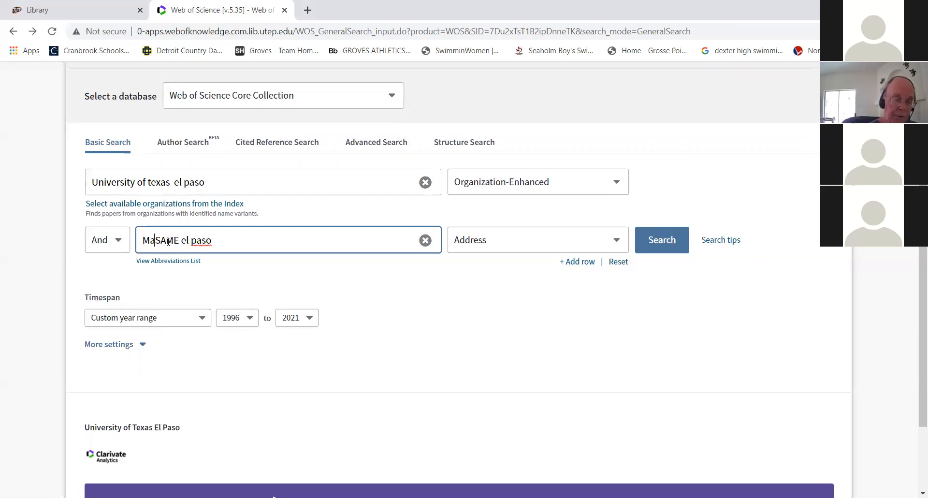
Replace Math* with (GEOL* or earth) so the address row reads (GEOL* or earth) SAME el paso.
{"action": "key", "text": "BackSpace"}
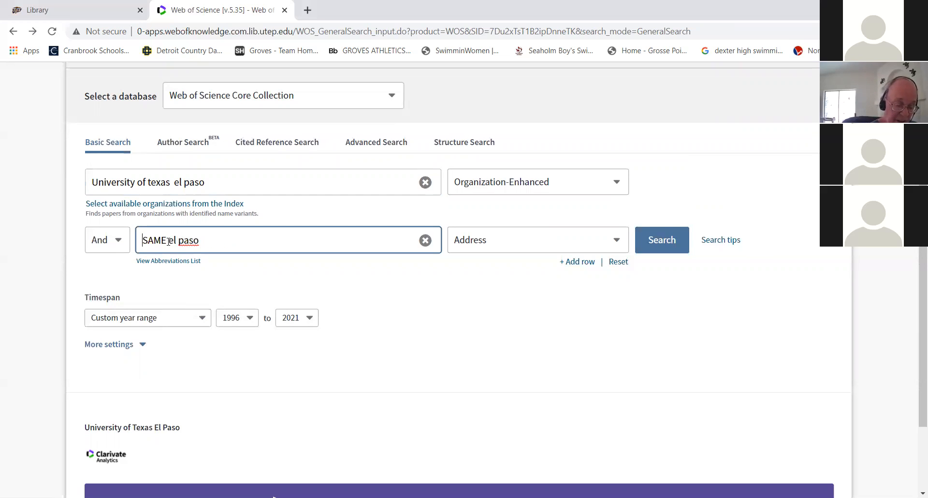
{"action": "type", "text": "(GEOL"}
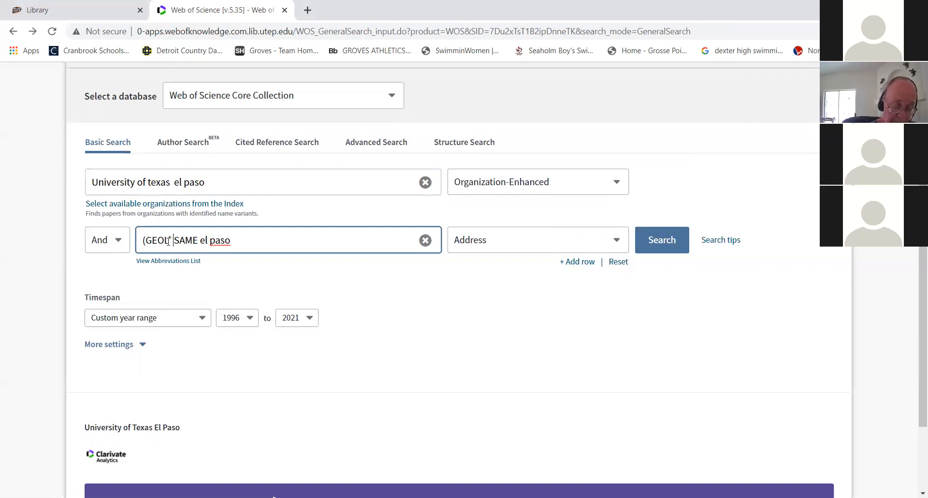
{"action": "type", "text": "or"}
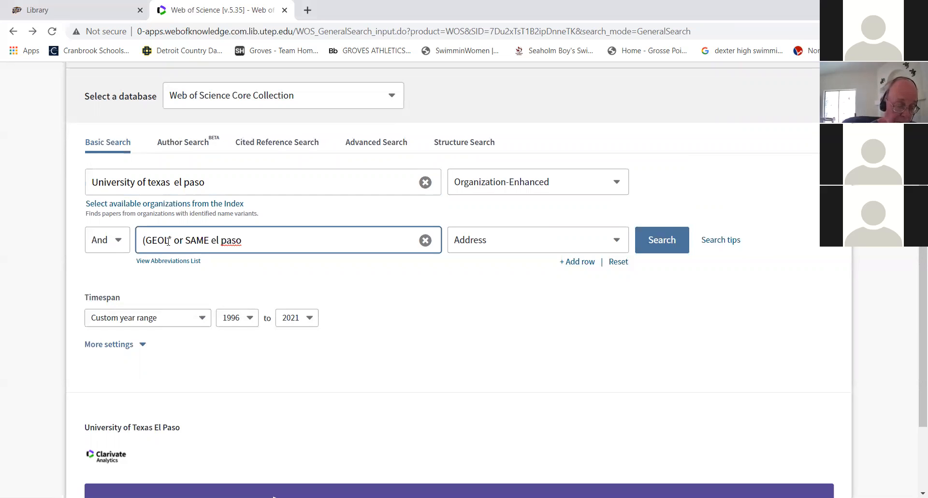
{"action": "type", "text": "earth"}
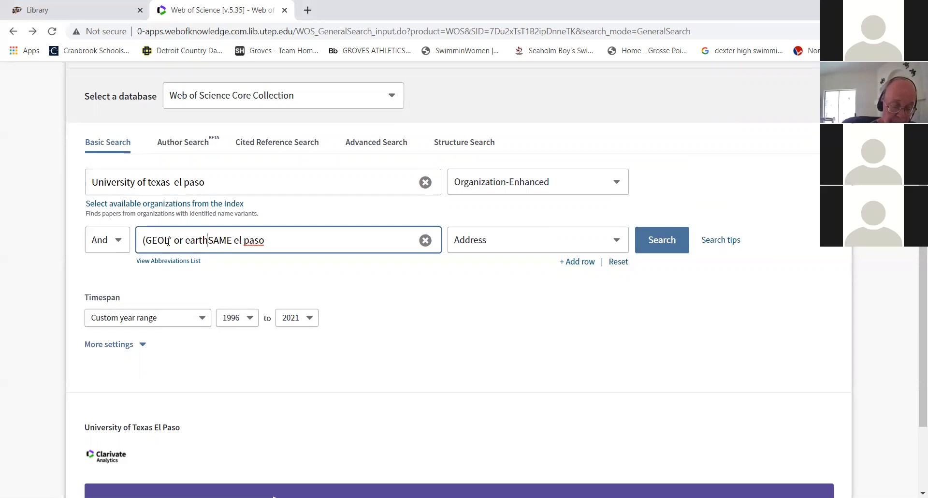
{"action": "type", "text": ")"}
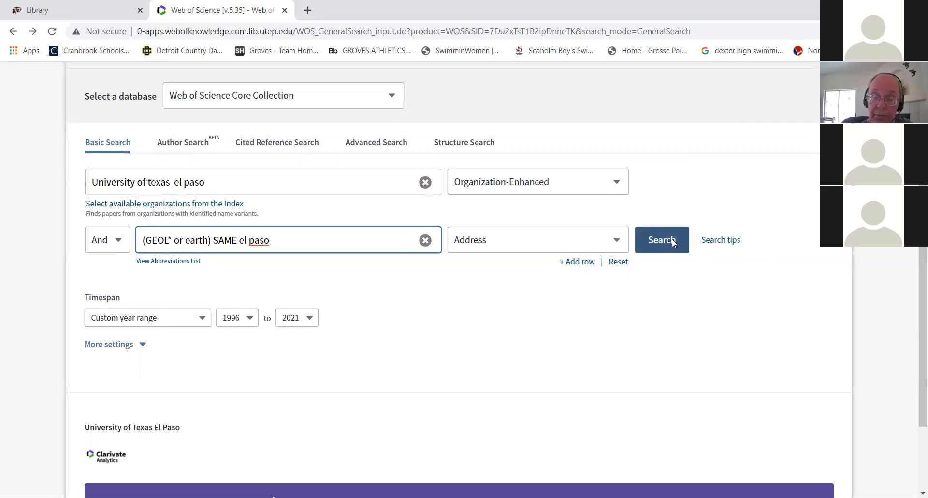
Run the geology/earth address search, returning 776 records, and start a citation report.
{"action": "left_click", "coordinate": [661, 240]}
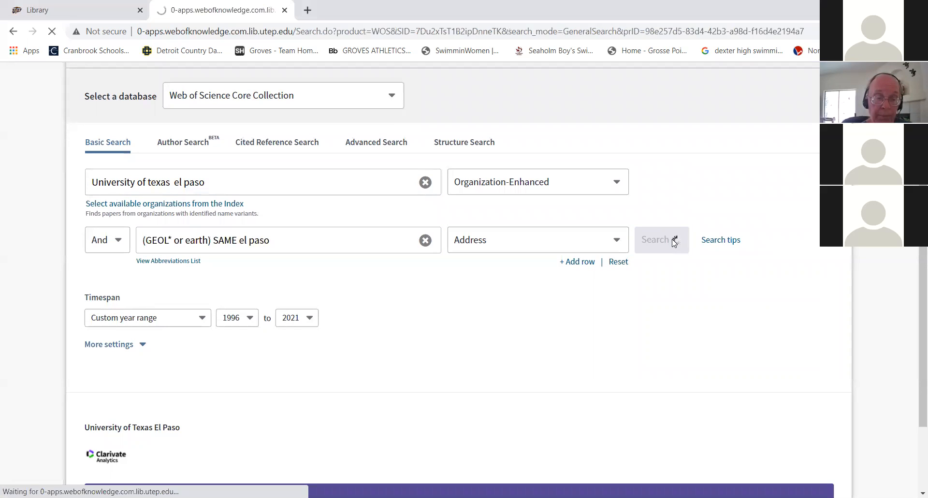
{"action": "left_click", "coordinate": [659, 240]}
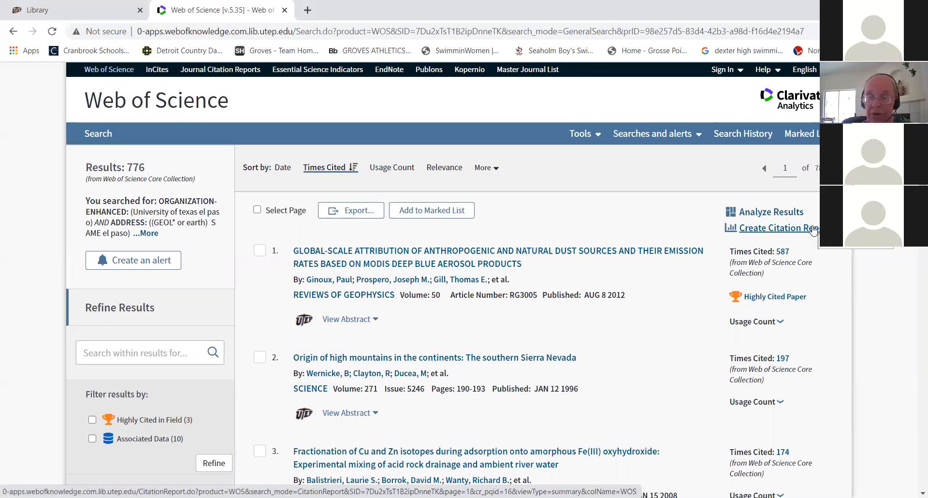
{"action": "left_click", "coordinate": [776, 228]}
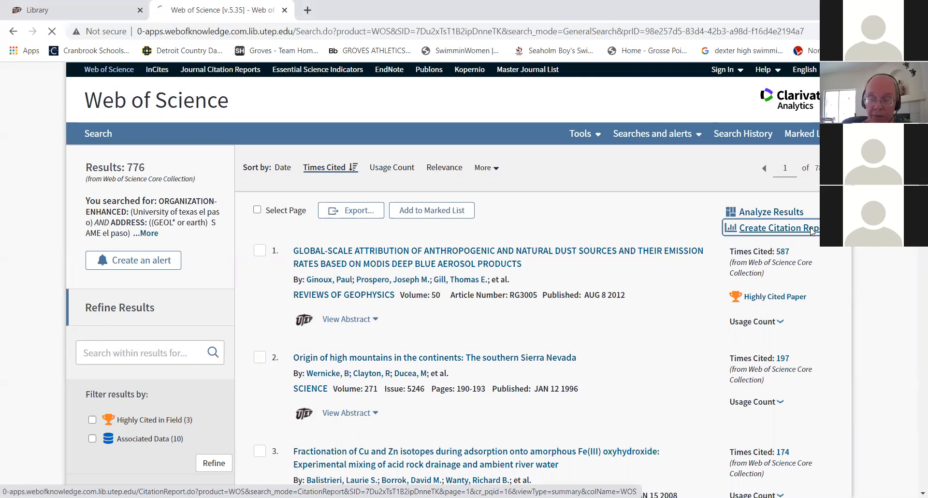
View the citation report for the 776 records (h-index 62, 15,159 citations), then go back to the results.
{"action": "left_click", "coordinate": [774, 228]}
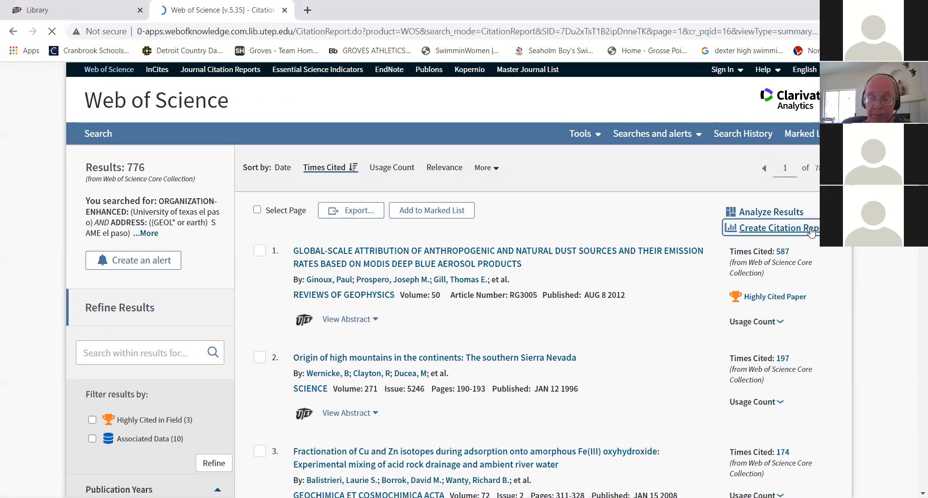
{"action": "left_click", "coordinate": [776, 227]}
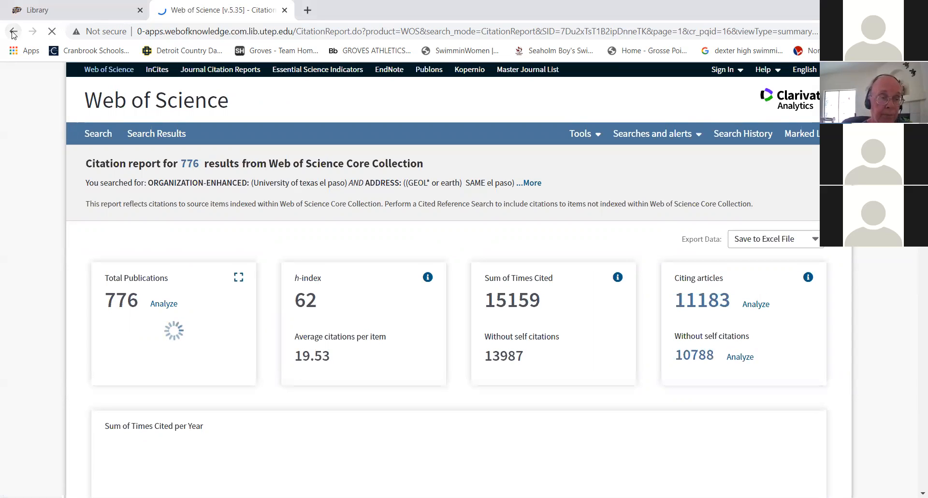
{"action": "mouse_move", "coordinate": [12, 31]}
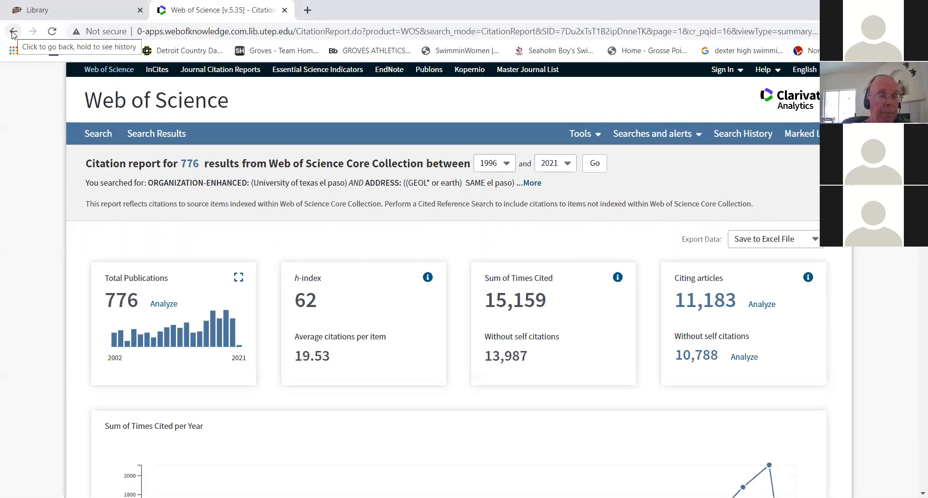
{"action": "left_click", "coordinate": [12, 31]}
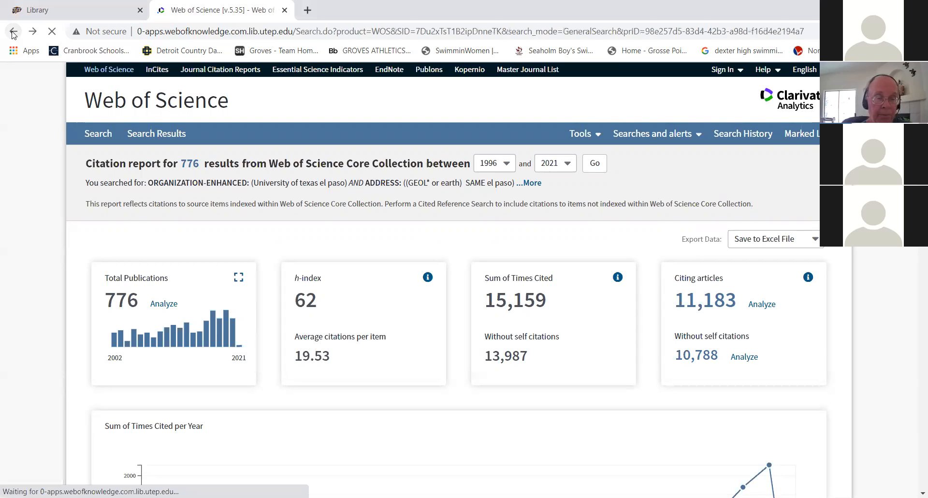
{"action": "mouse_move", "coordinate": [405, 130]}
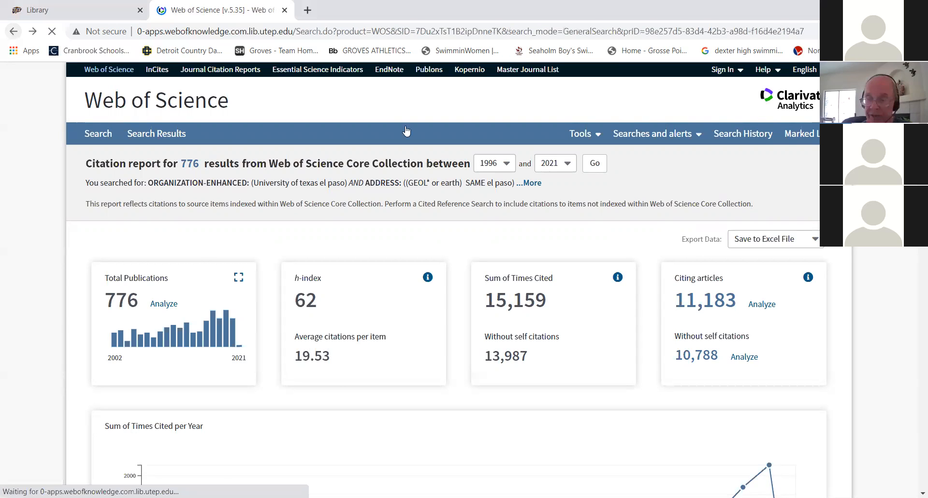
Show the full 1996–2021 publication-year list under Refine Results for the 776 records.
{"action": "left_click", "coordinate": [157, 133]}
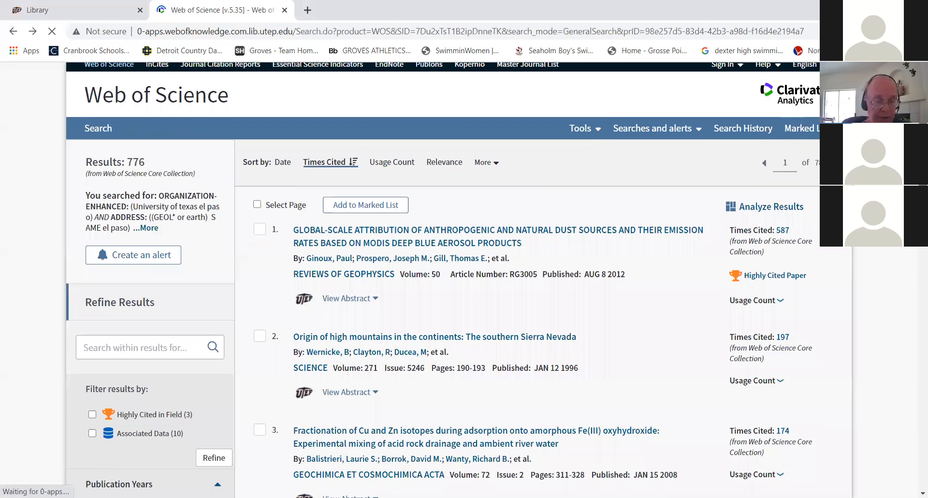
{"action": "scroll", "scroll_direction": "down", "scroll_amount": 3}
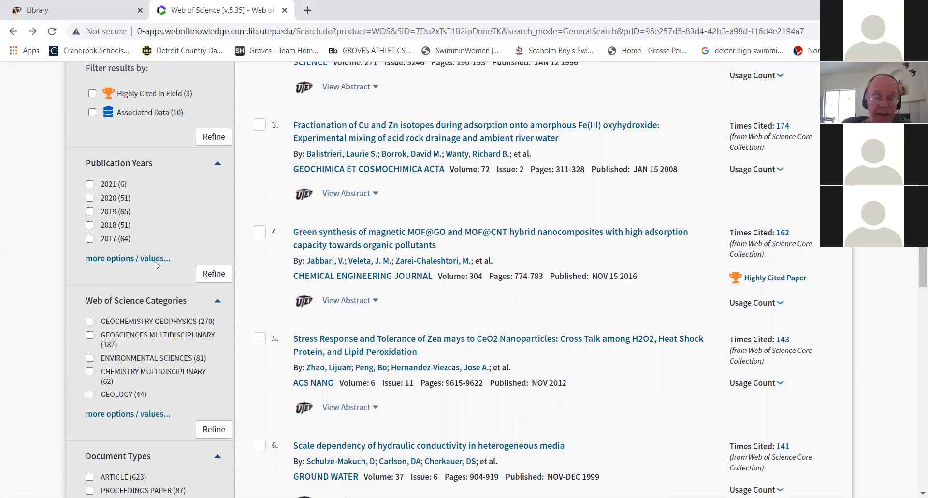
{"action": "left_click", "coordinate": [127, 258]}
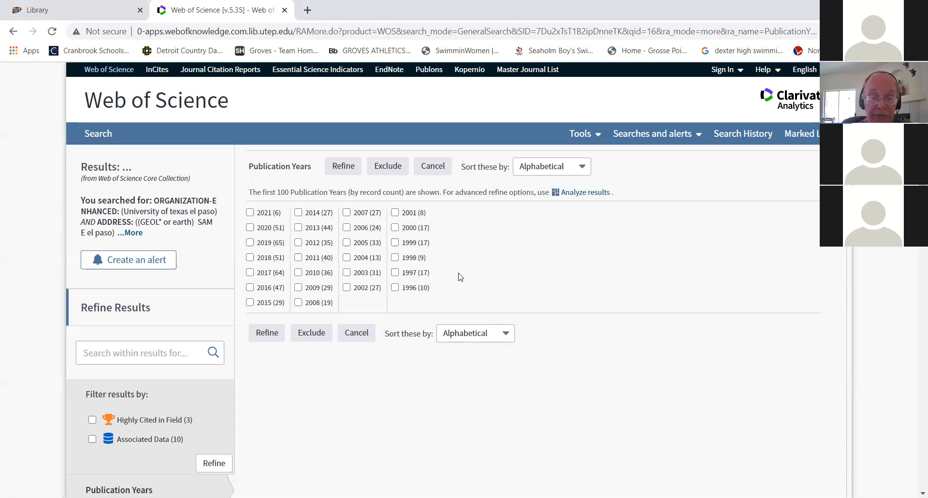
{"action": "mouse_move", "coordinate": [399, 293]}
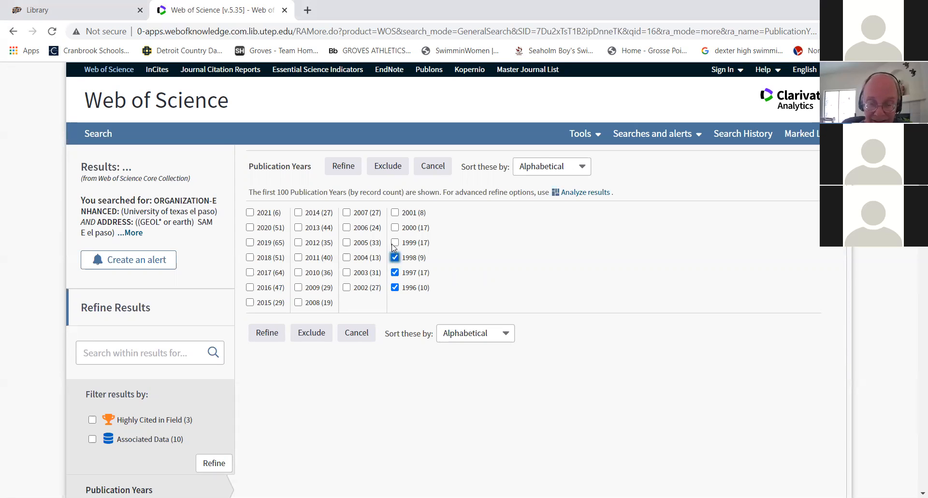
{"action": "left_click", "coordinate": [394, 242]}
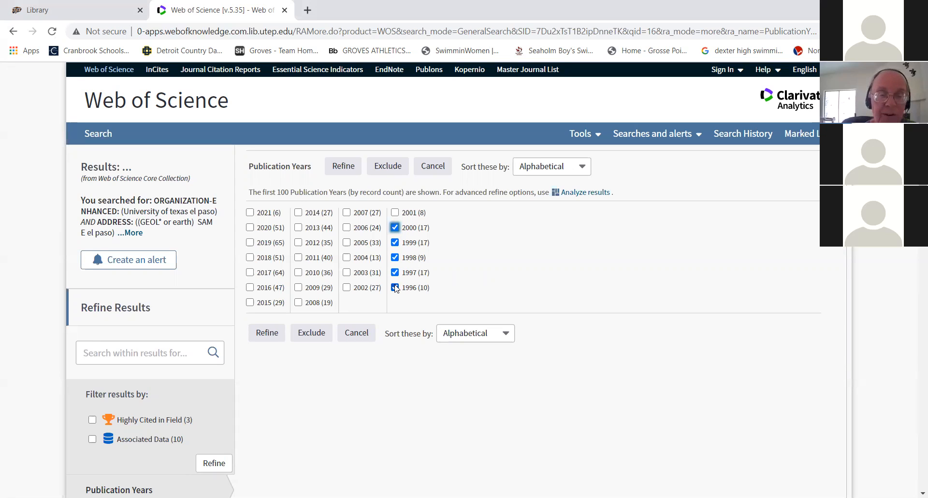
{"action": "left_click", "coordinate": [394, 287]}
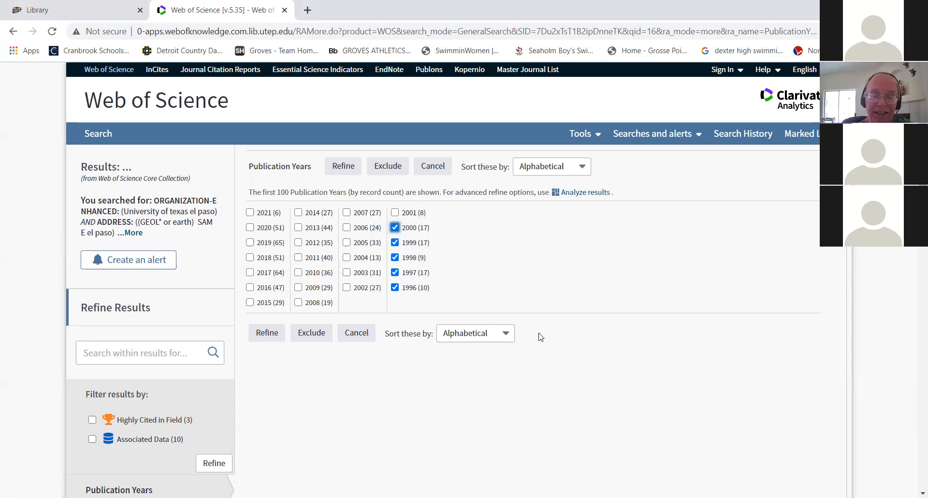
{"action": "left_click", "coordinate": [394, 287]}
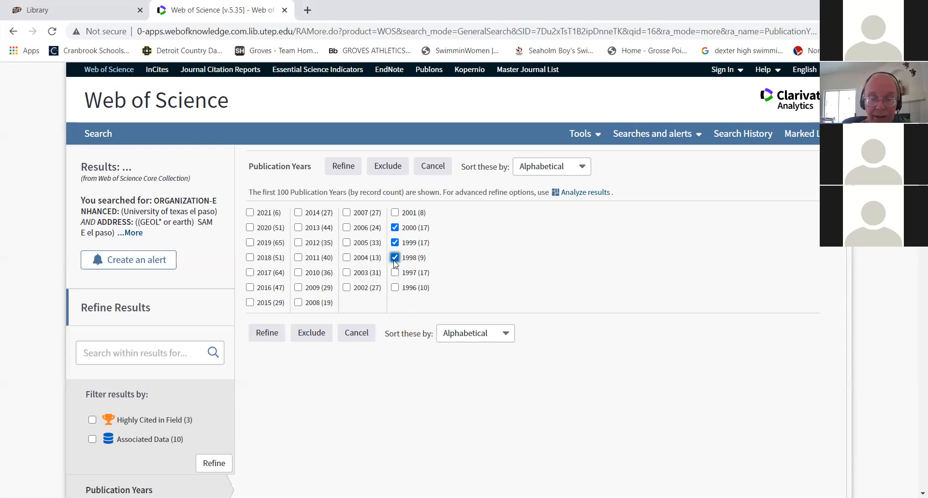
{"action": "left_click", "coordinate": [394, 257]}
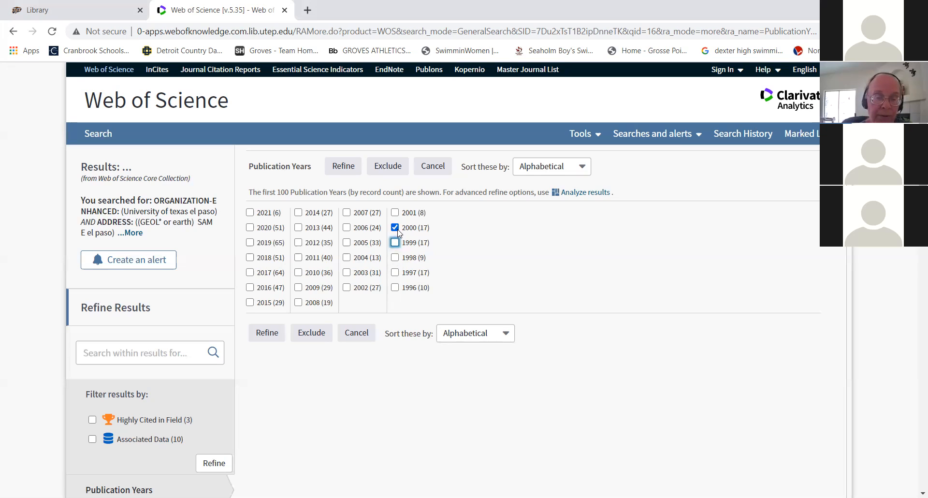
{"action": "left_click", "coordinate": [395, 227]}
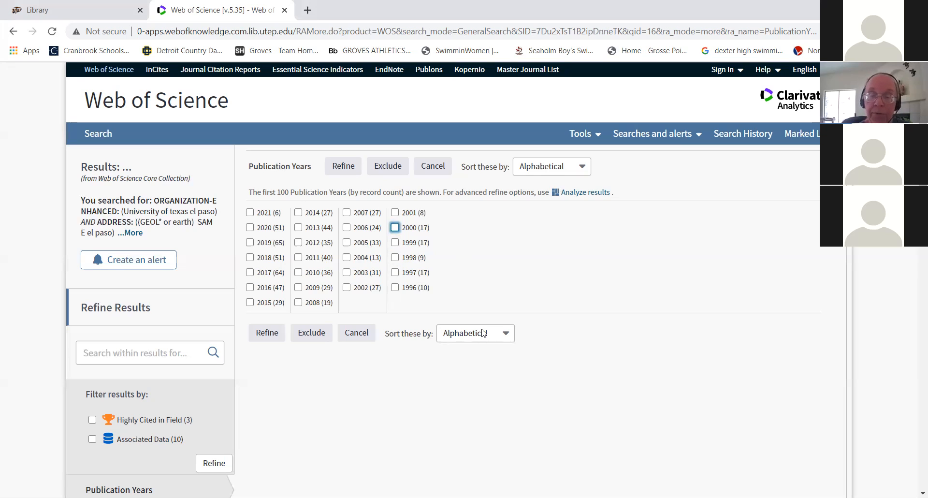
{"action": "mouse_move", "coordinate": [459, 404]}
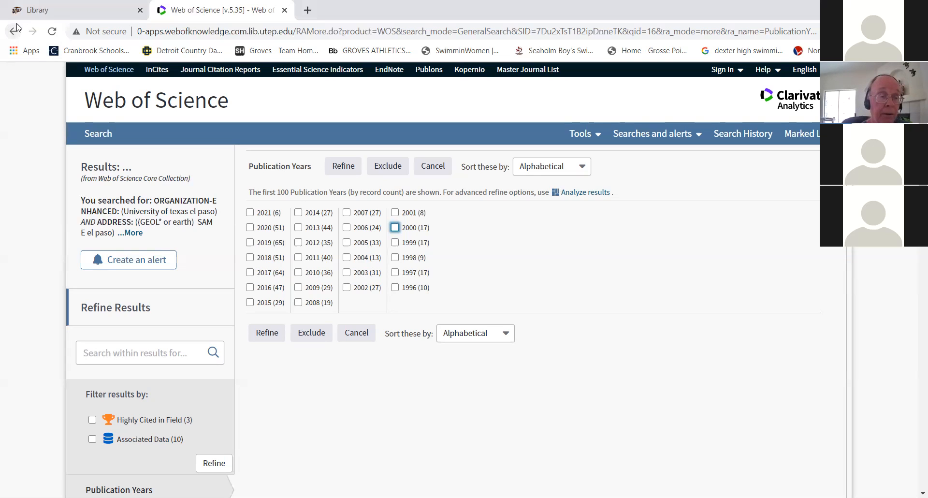
{"action": "mouse_move", "coordinate": [12, 31]}
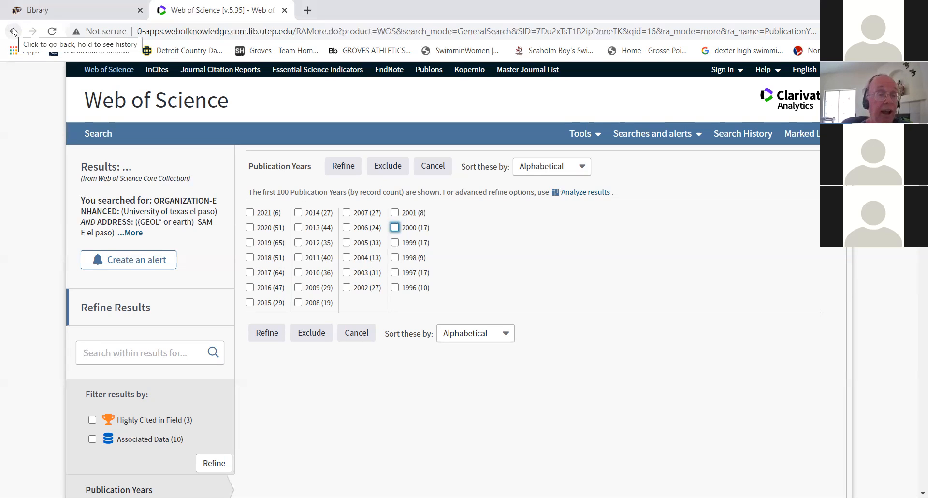
Navigate back from the publication-year list to the unfiltered geology/earth results sorted by times cited.
{"action": "left_click", "coordinate": [12, 31]}
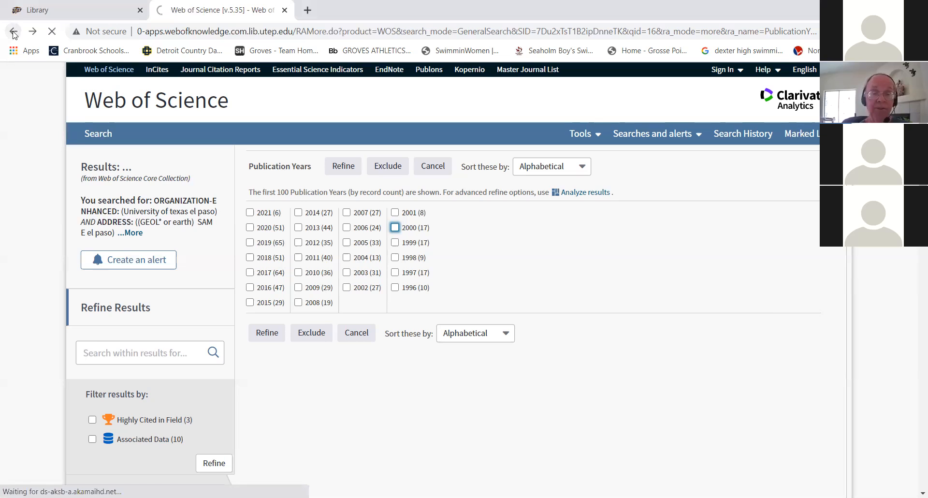
{"action": "left_click", "coordinate": [12, 31]}
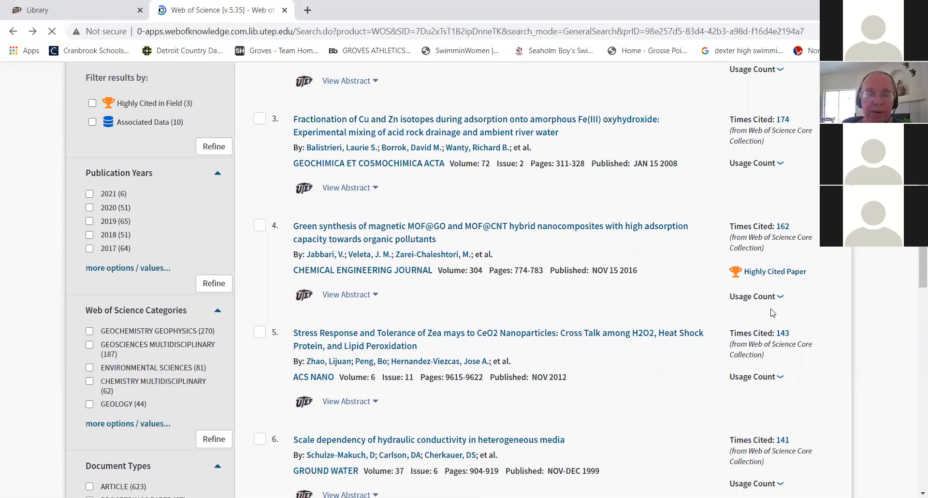
{"action": "scroll", "scroll_direction": "down", "scroll_amount": 3}
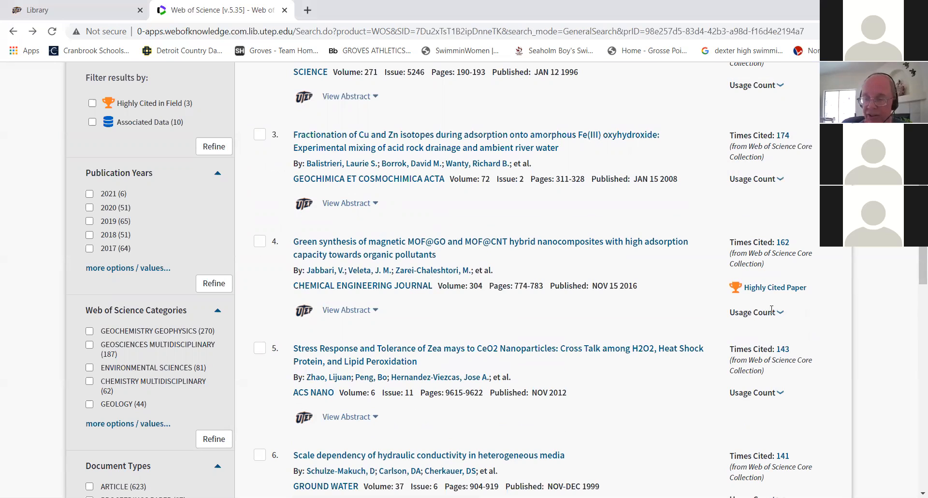
{"action": "mouse_move", "coordinate": [771, 309]}
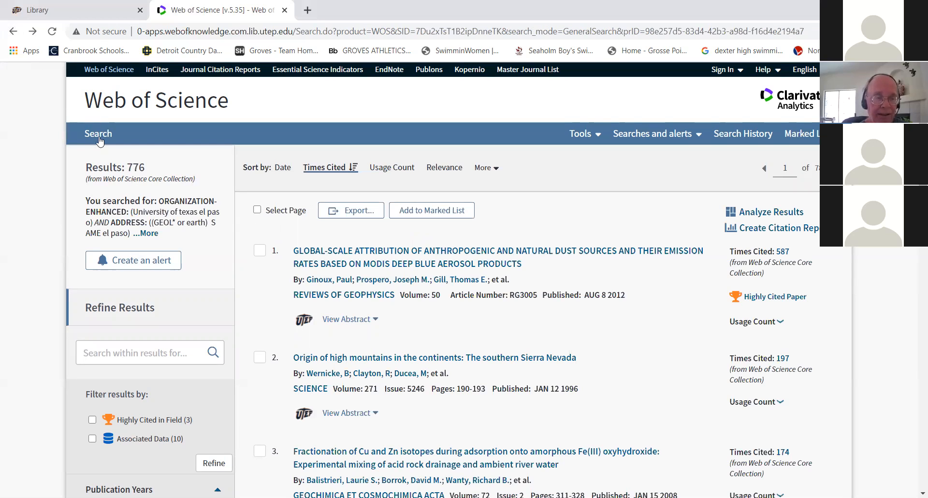
Reopen the Basic Search form keeping the UTEP organization and (GEOL* or earth) address rows, ready to edit the organization.
{"action": "left_click", "coordinate": [97, 133]}
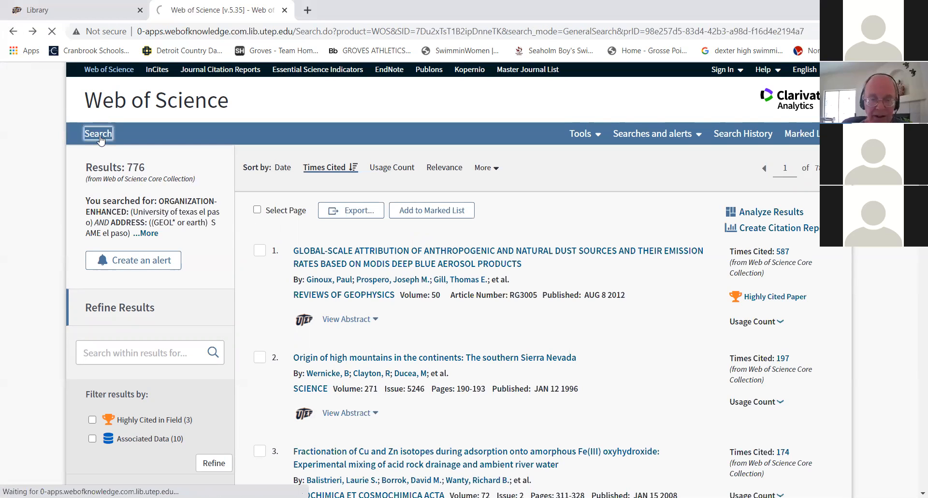
{"action": "left_click", "coordinate": [97, 133]}
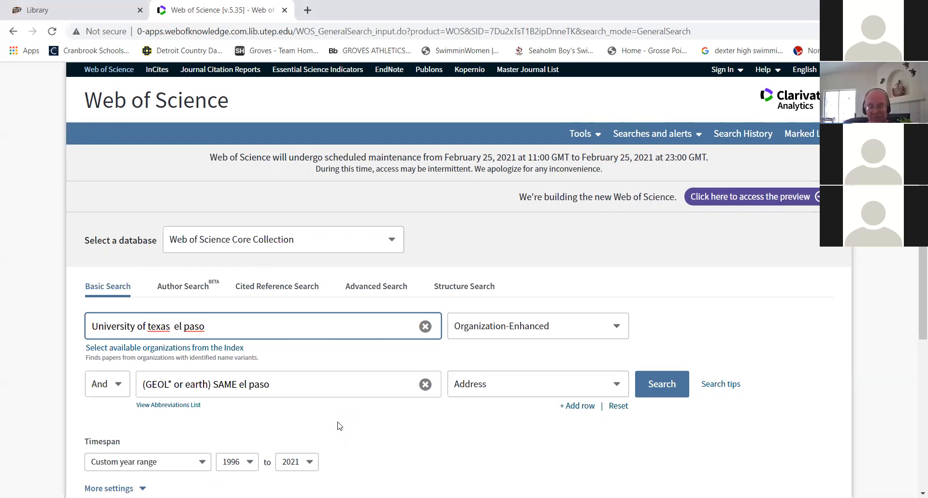
{"action": "left_click", "coordinate": [94, 325]}
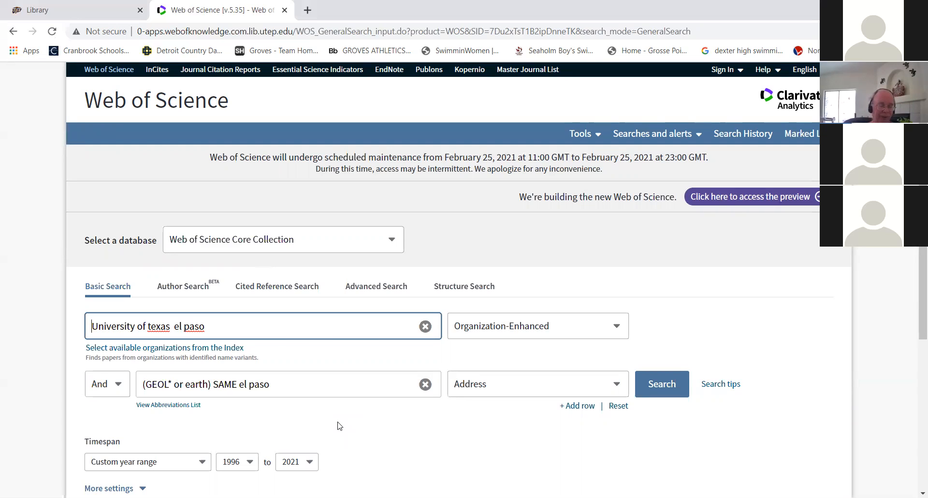